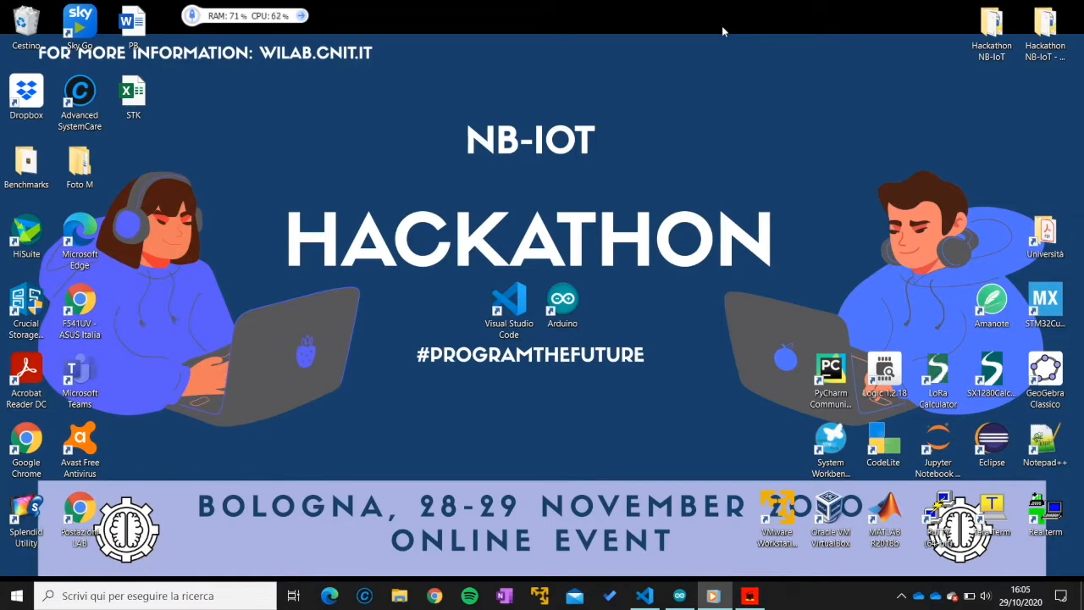
mouse_move(758, 147)
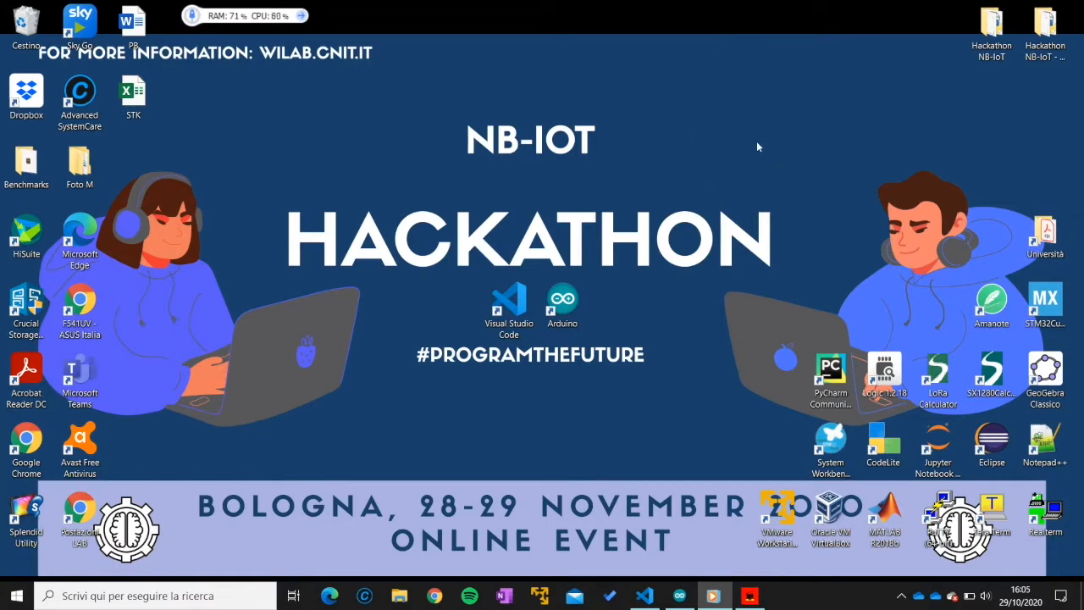
Step: Launch the Arduino IDE from its desktop shortcut
left_click(562, 305)
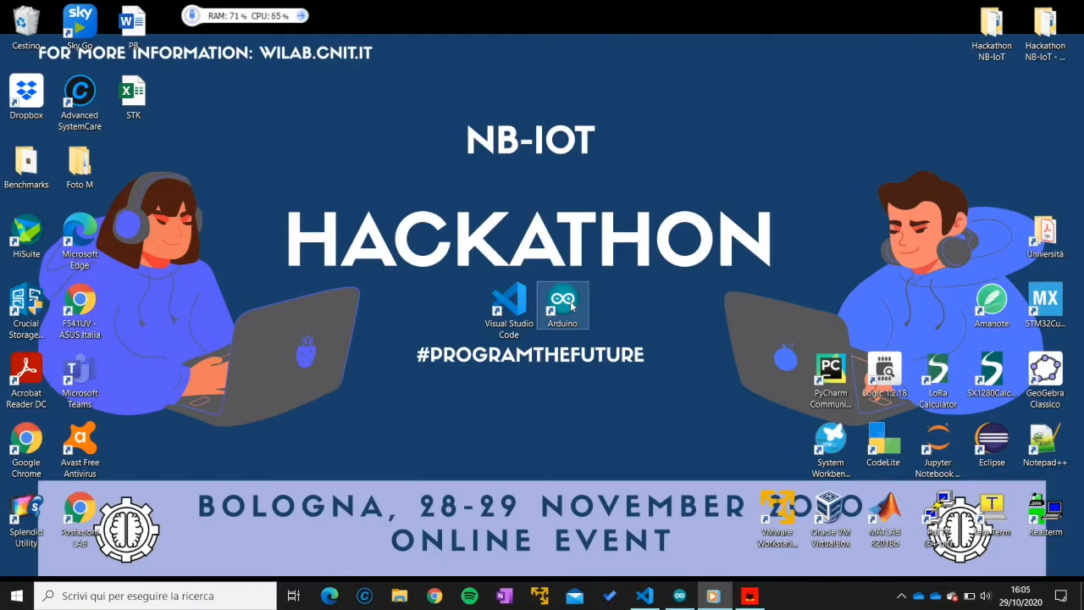
mouse_move(626, 445)
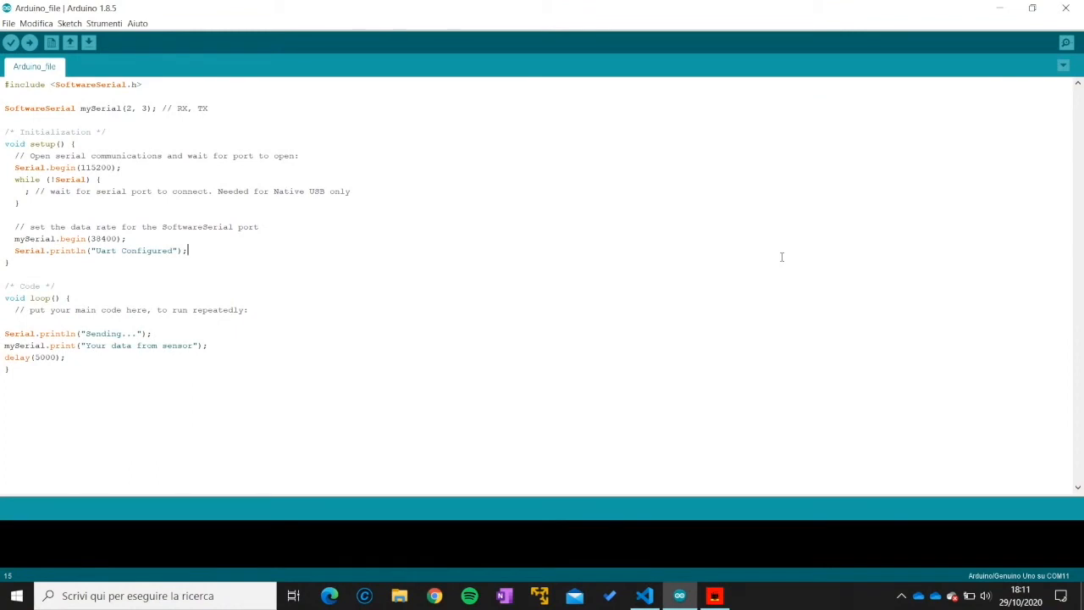
mouse_move(582, 238)
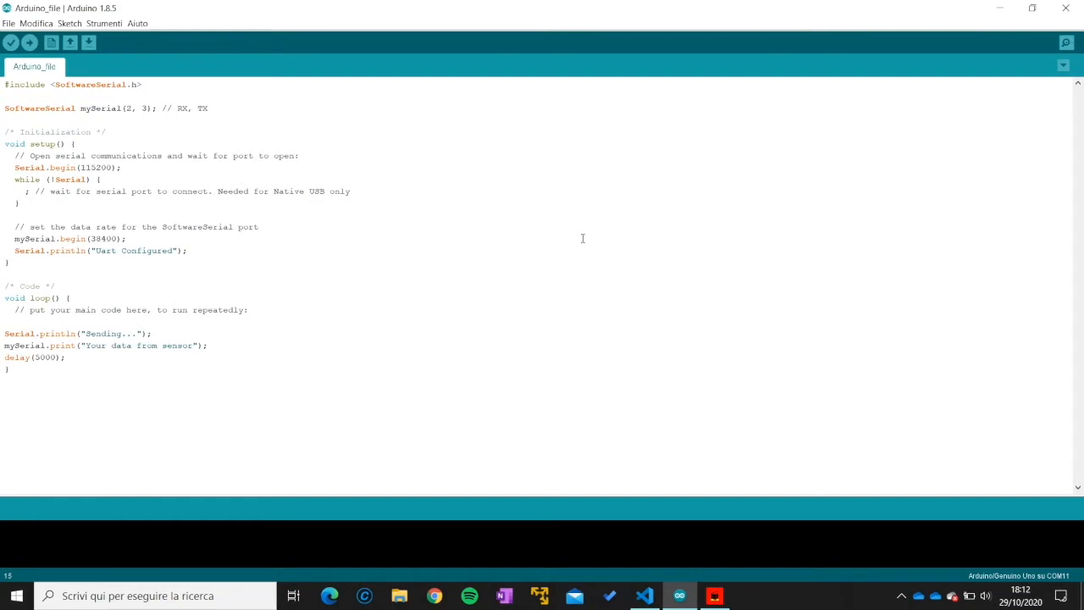
mouse_move(100, 162)
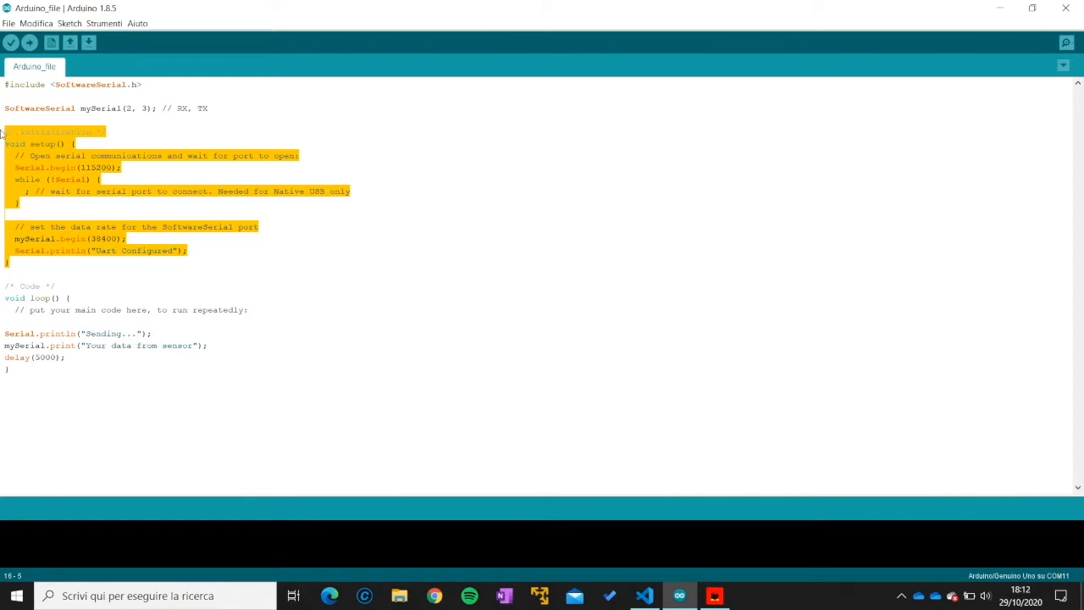
Step: Walk through the sketch, highlighting Serial.begin in setup and the 'Sending' message in the loop
left_click(177, 171)
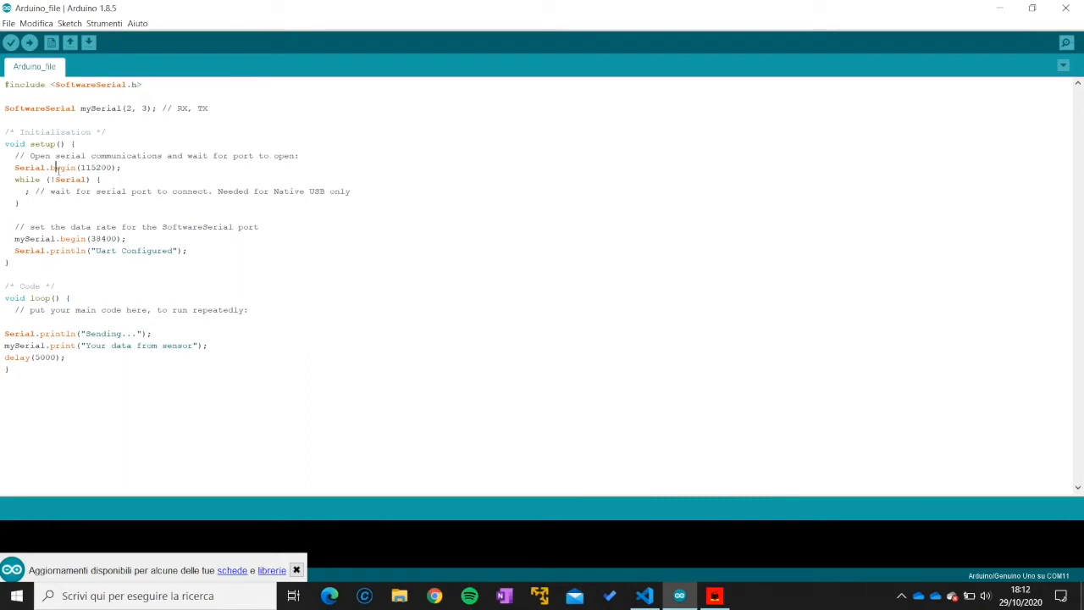
double_click(62, 167)
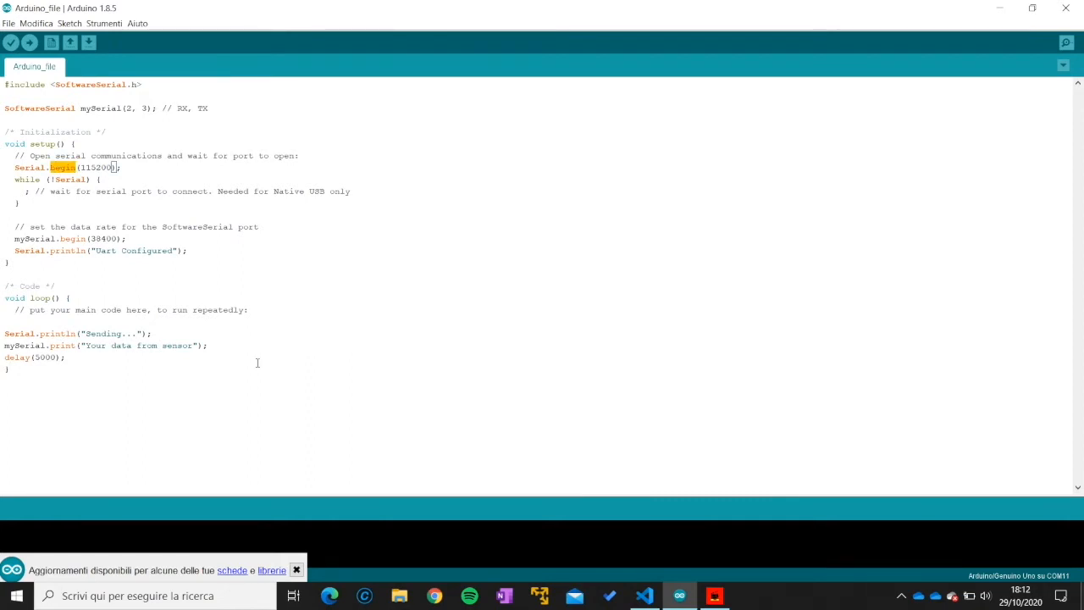
mouse_move(75, 223)
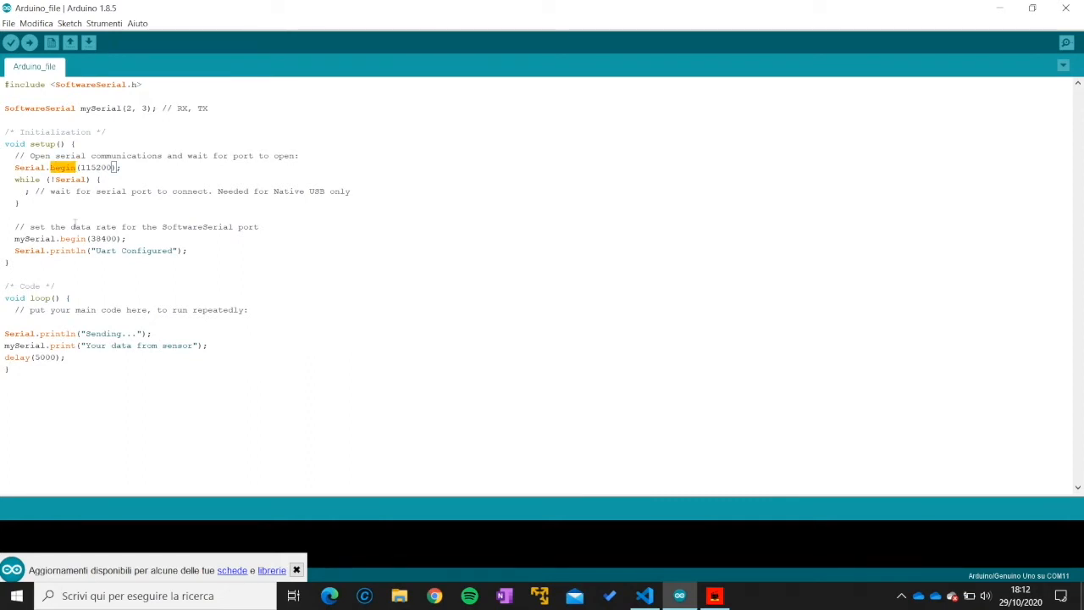
double_click(96, 166)
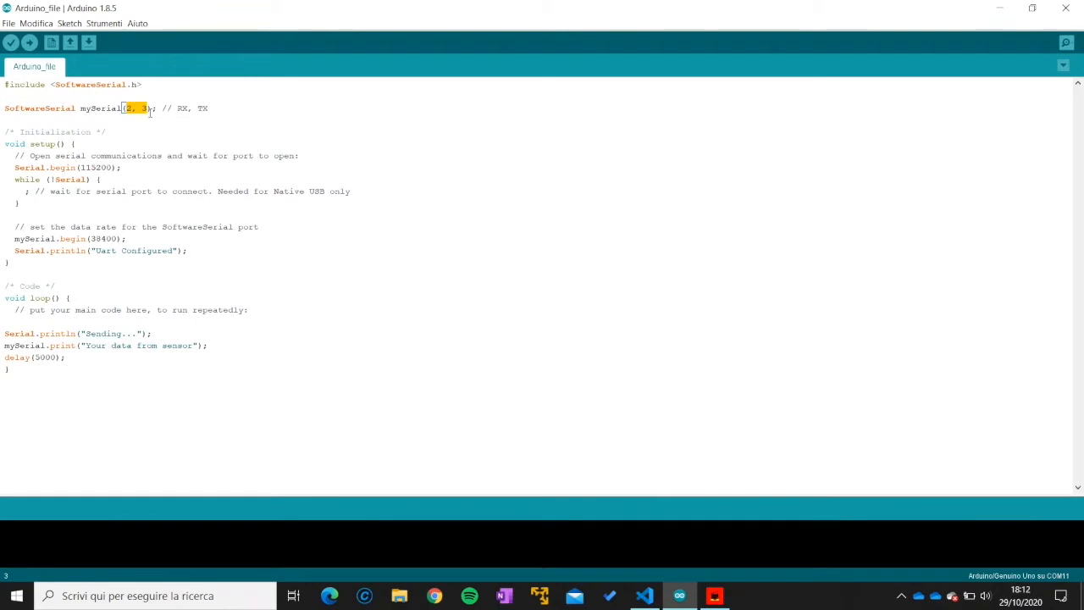
mouse_move(296, 223)
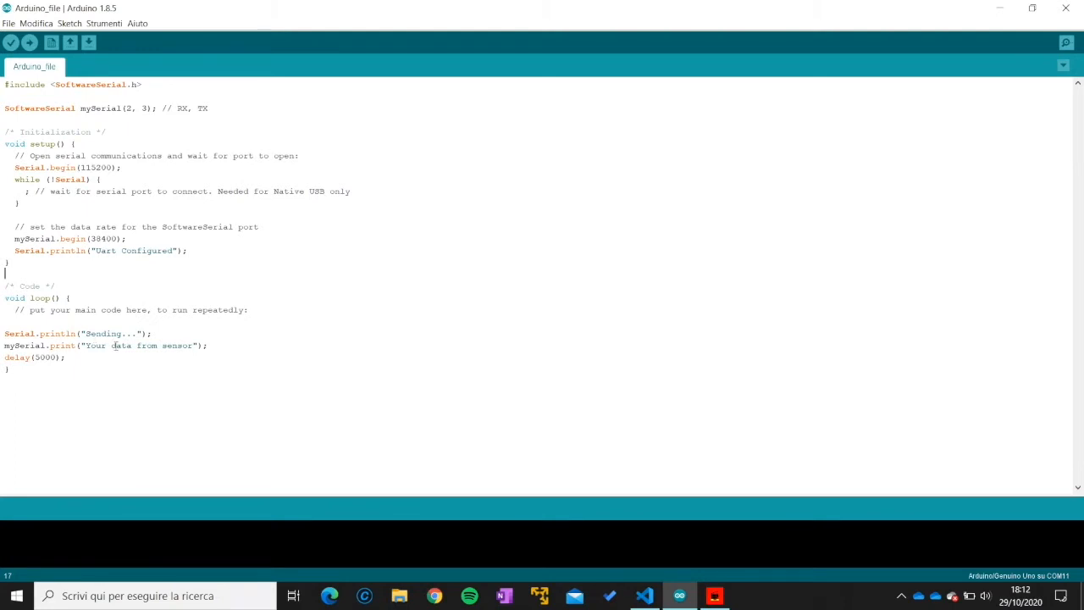
double_click(104, 333)
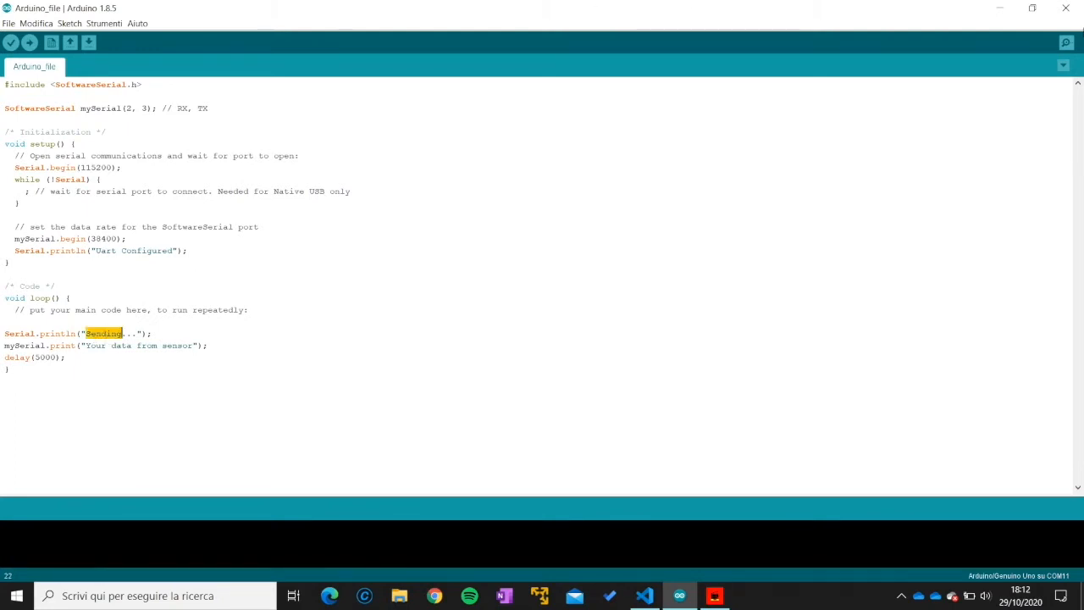
left_click(1065, 42)
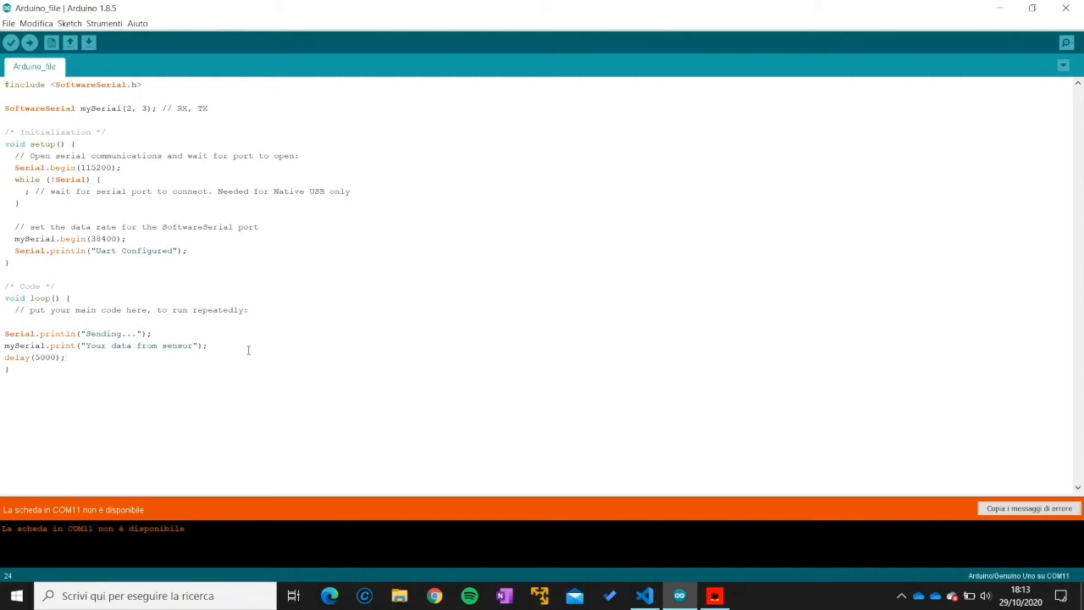
Step: Open Gestione dispositivi via a 'device' search and expand Porte (COM e LPT) to find Arduino Uno (COM11)
type("device")
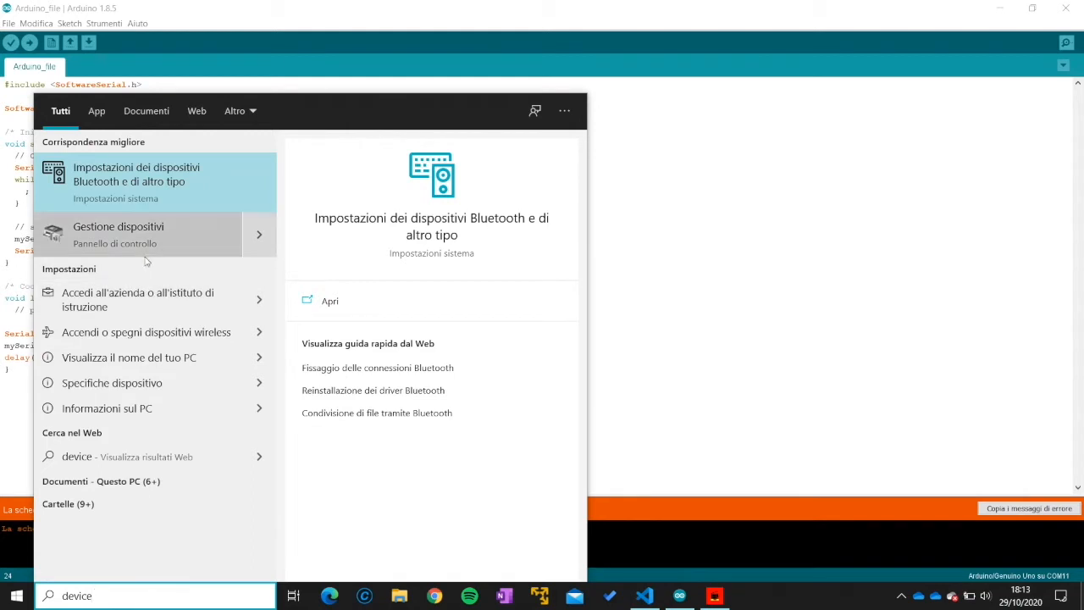
left_click(118, 234)
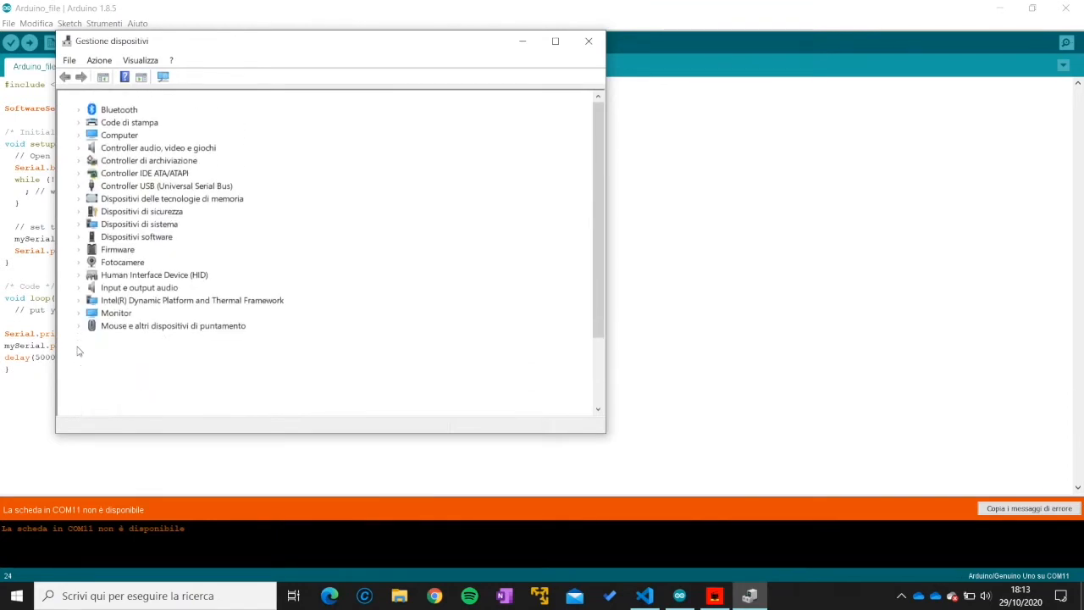
left_click(153, 350)
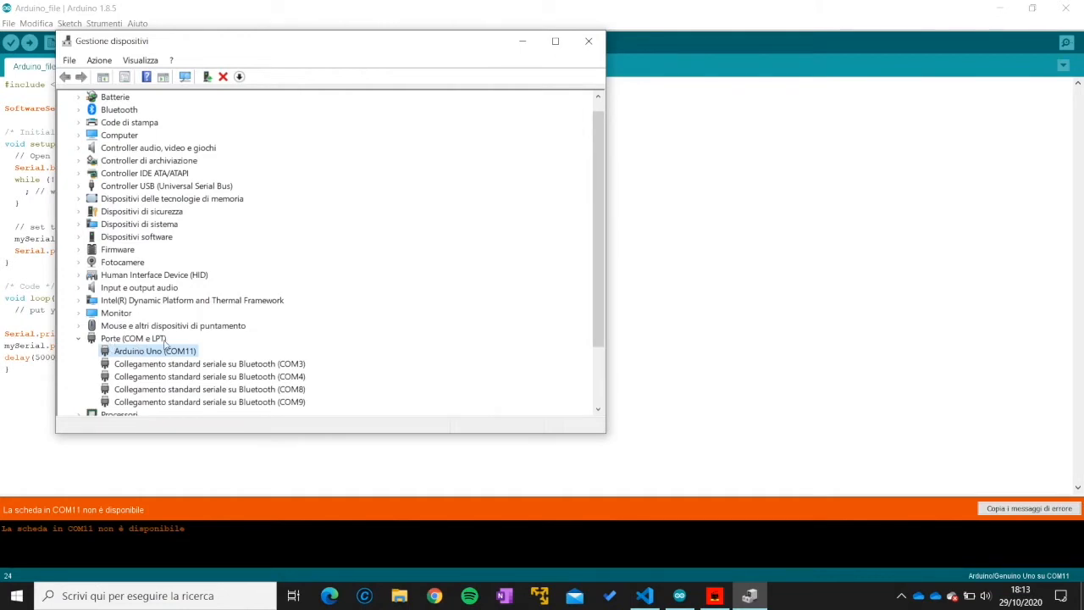
mouse_move(182, 359)
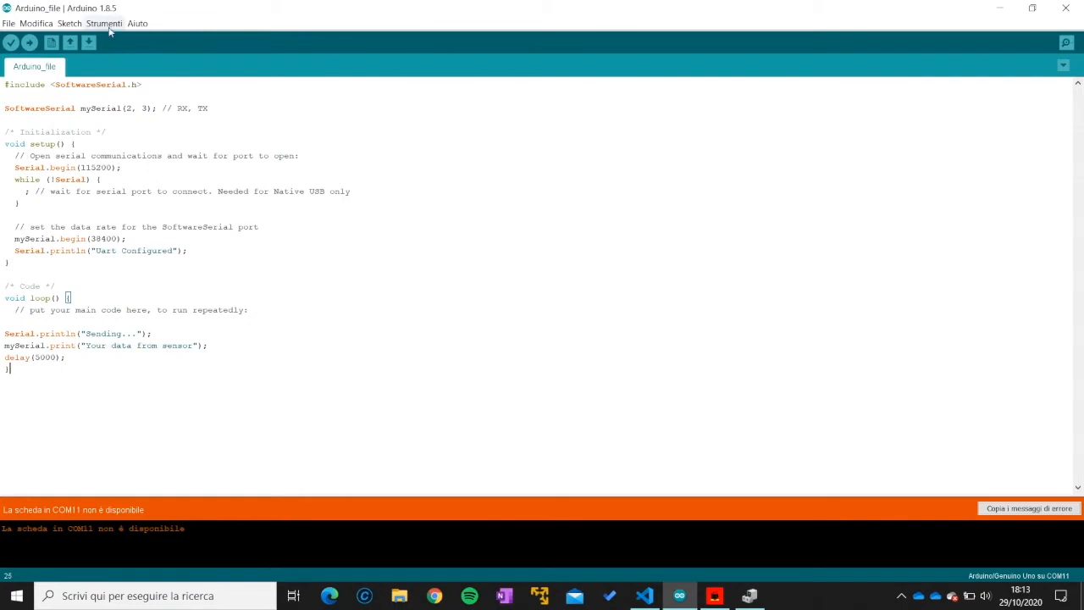
Step: Confirm board Arduino/Genuino Uno and port COM11 in Strumenti, then compile the sketch
left_click(138, 23)
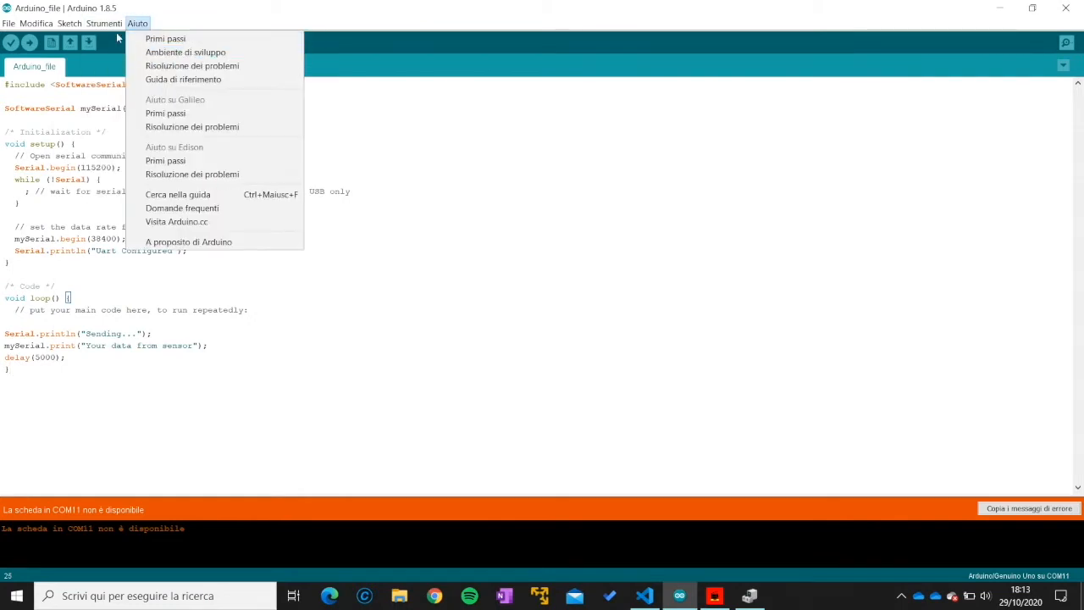
left_click(104, 23)
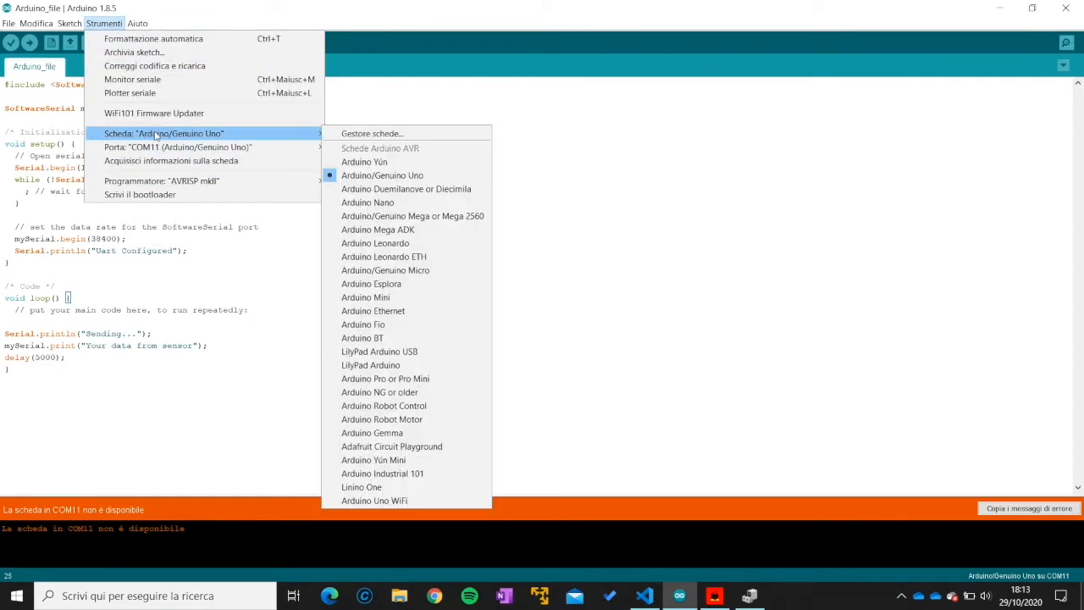
mouse_move(334, 145)
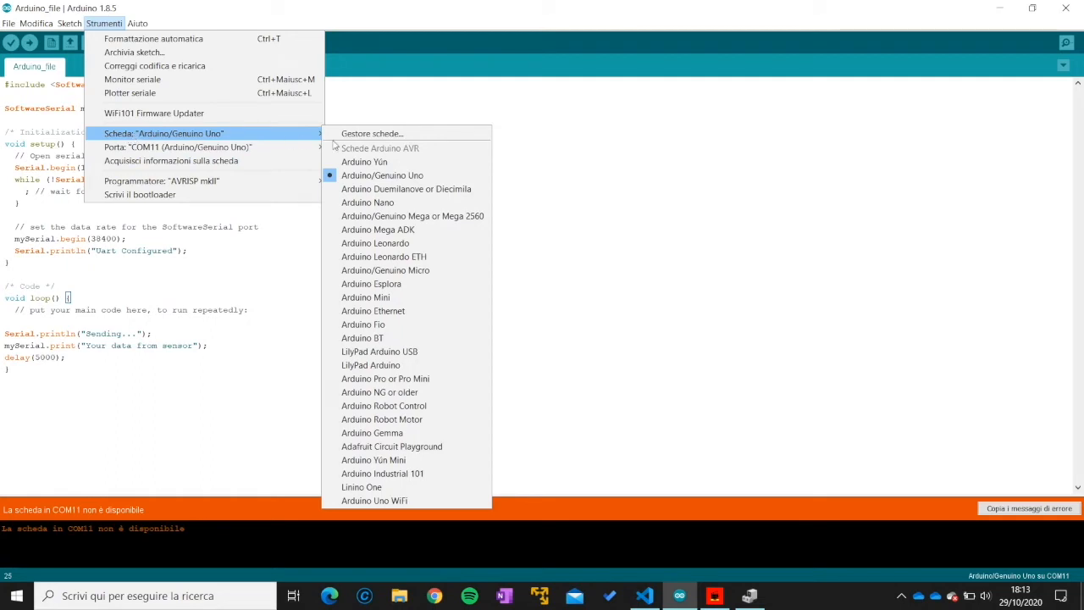
mouse_move(382, 175)
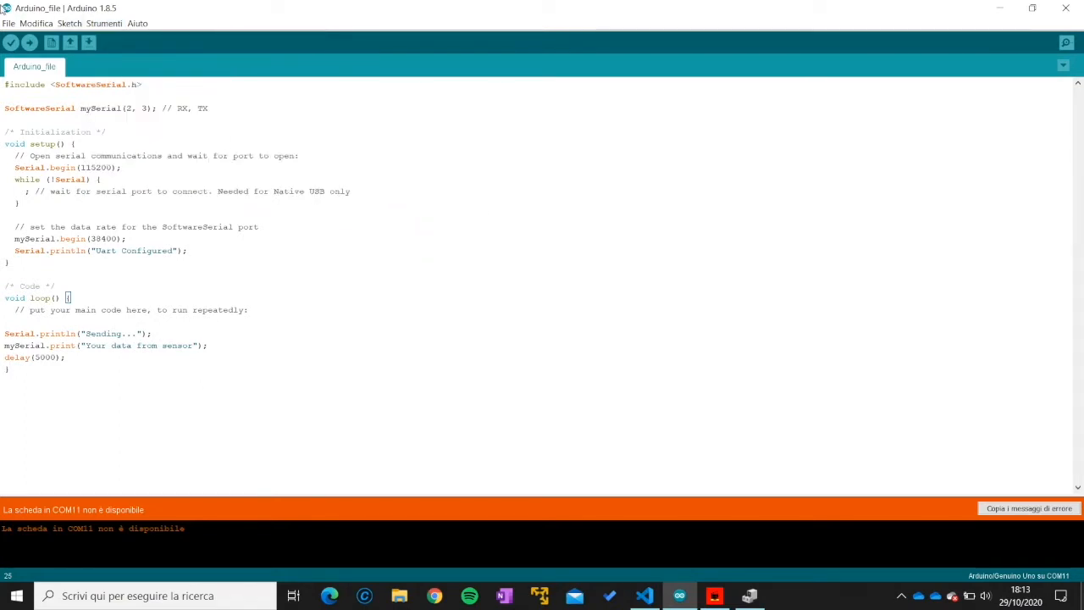
left_click(11, 42)
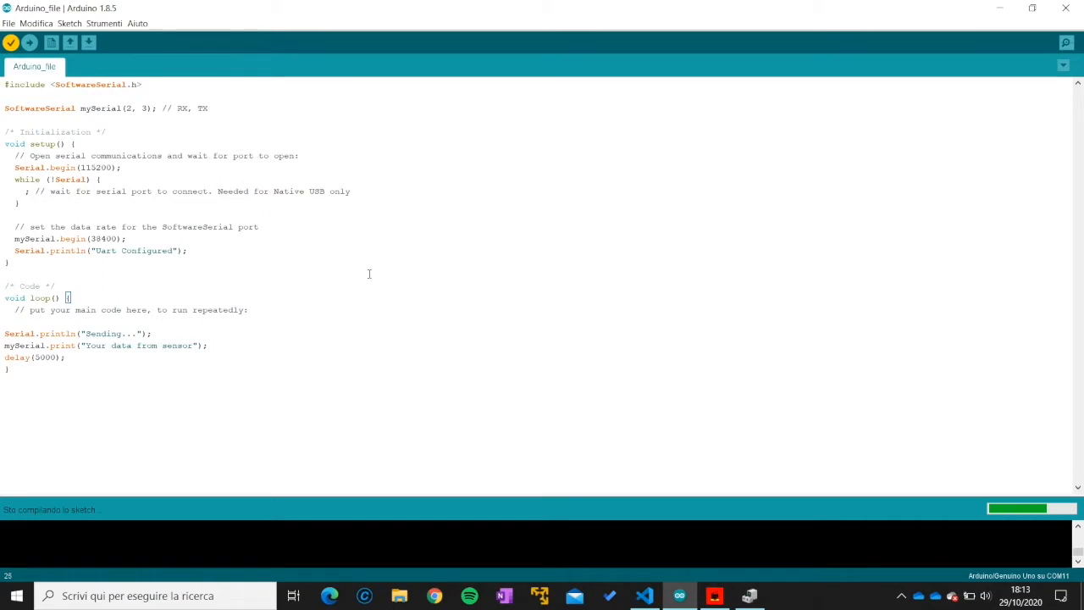
mouse_move(1052, 54)
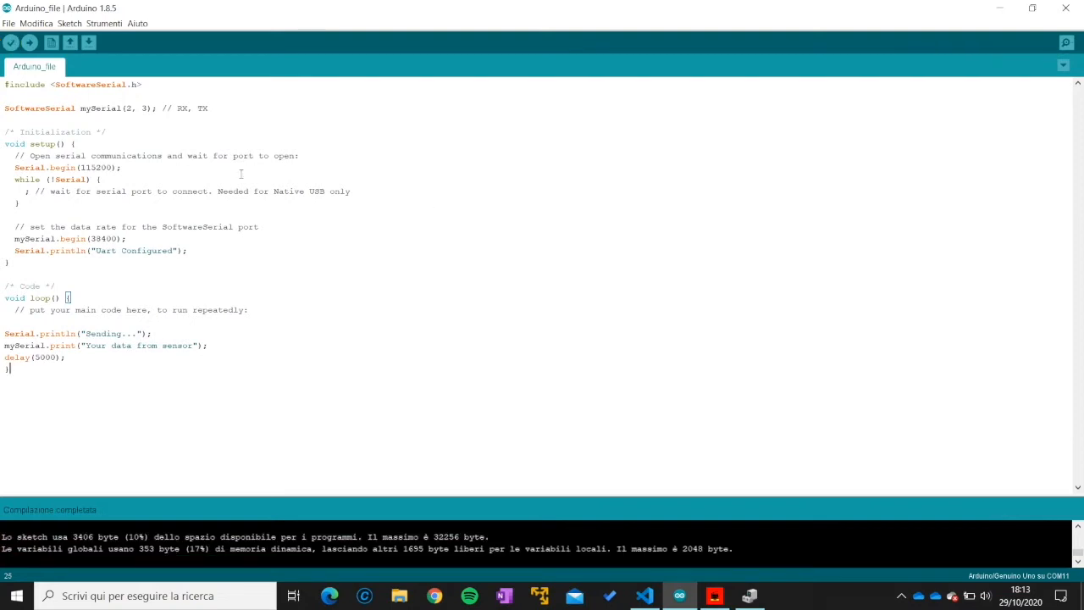
Step: Upload the sketch to the Uno and watch repeated 'Sending...' lines at 115200 baud
left_click(29, 42)
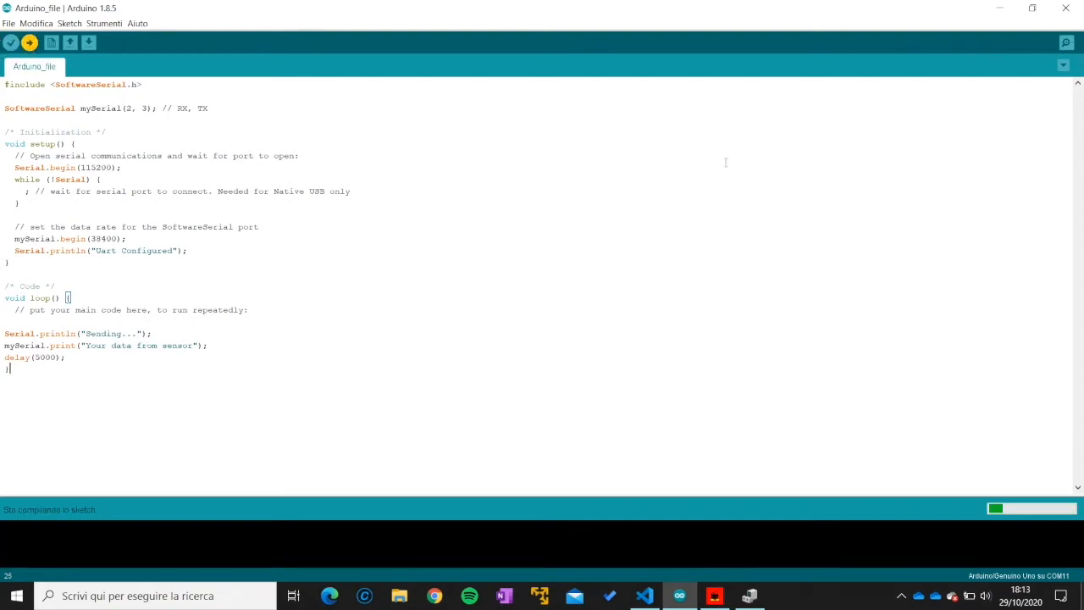
left_click(1065, 42)
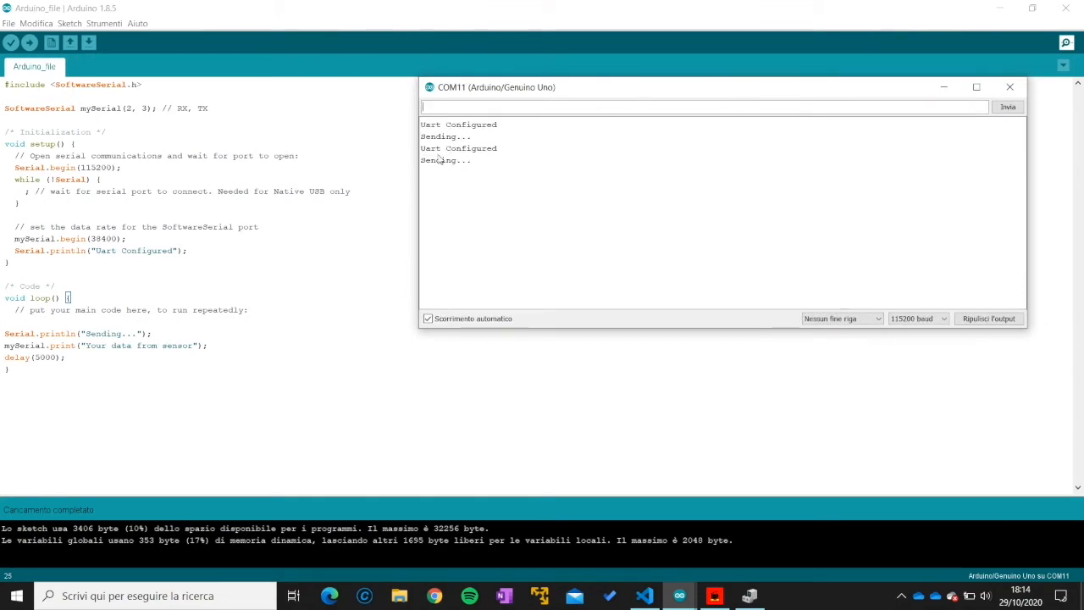
mouse_move(444, 166)
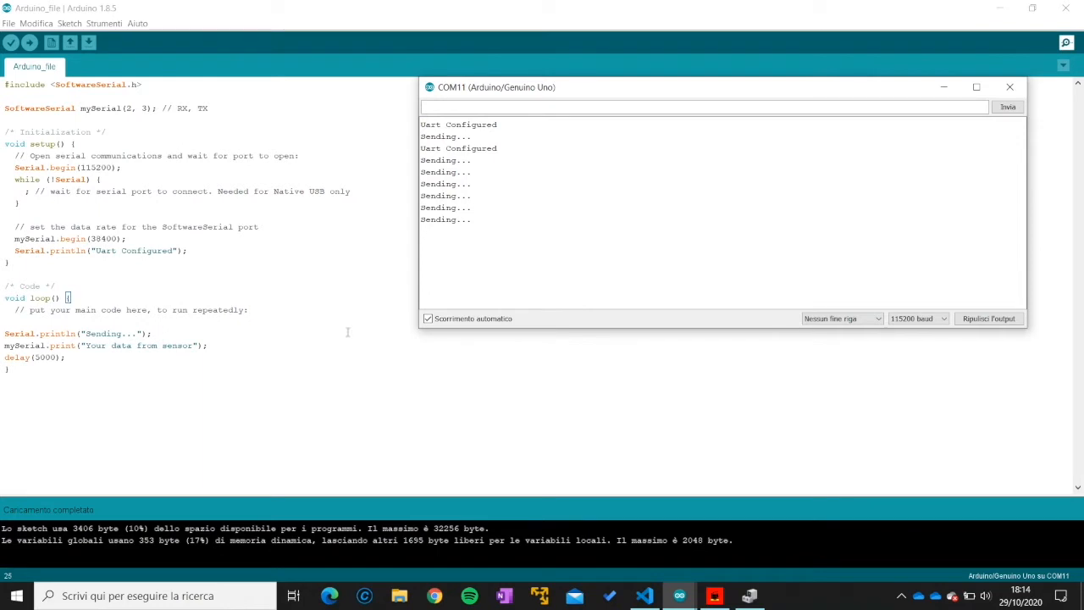
mouse_move(481, 435)
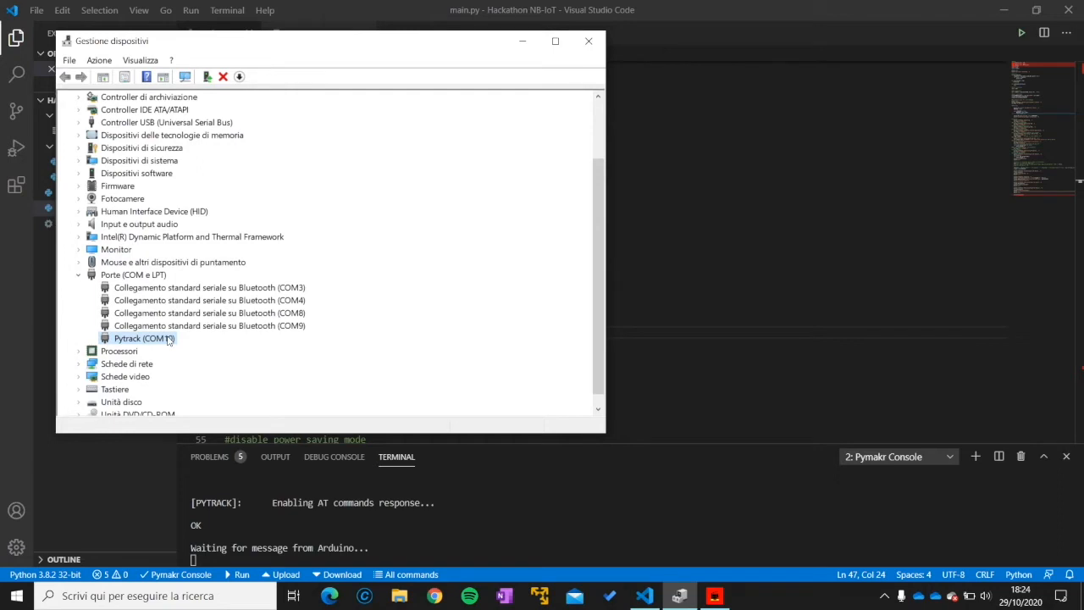
Step: Read Pycom Ltd as the Produttore in the Pytrack (COM10) port properties
right_click(144, 338)
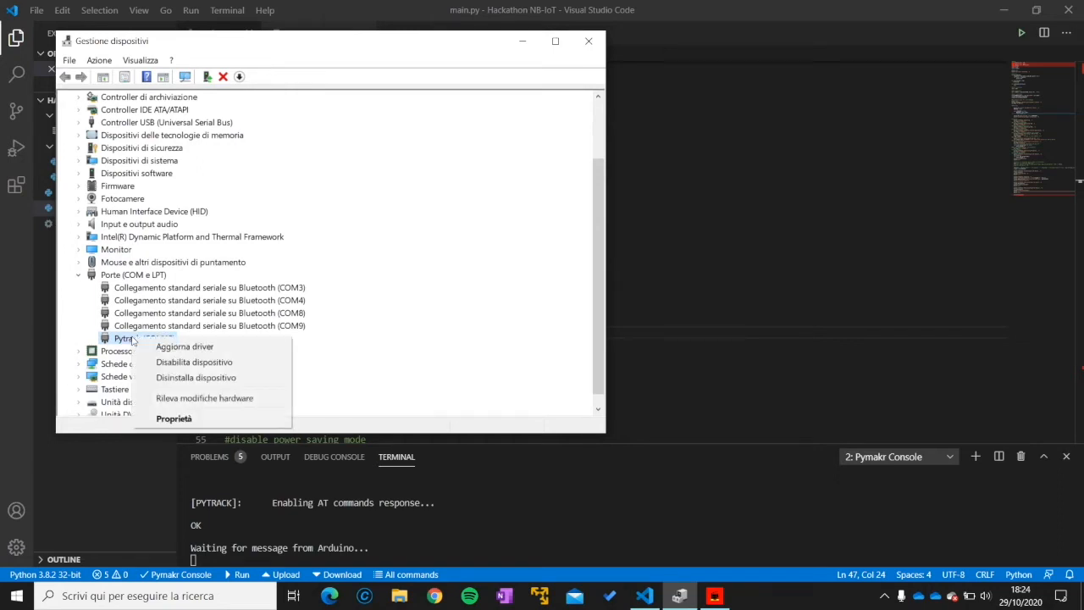
left_click(173, 418)
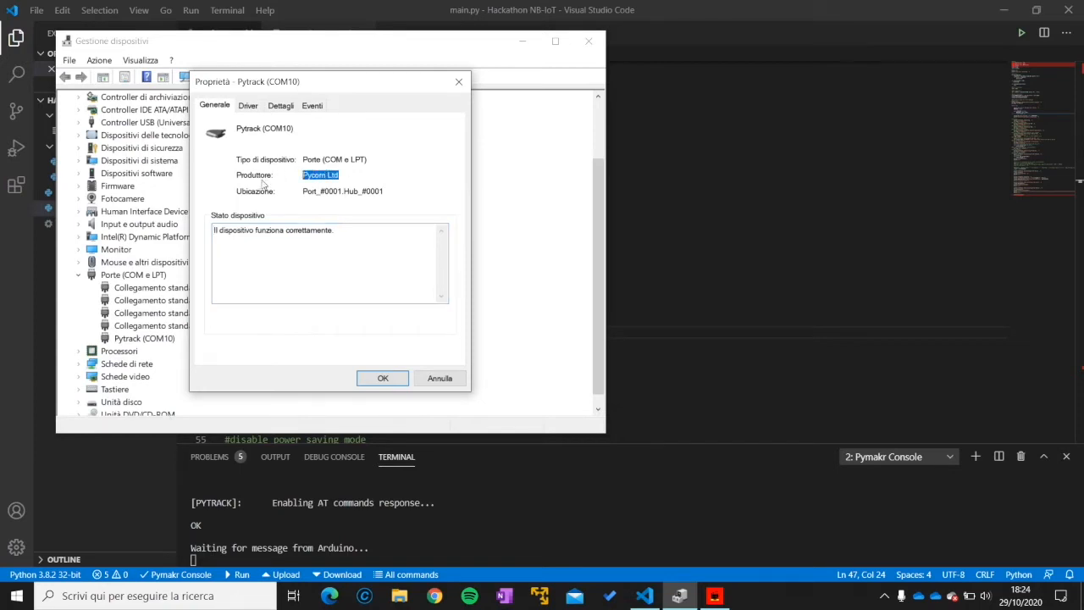
mouse_move(354, 217)
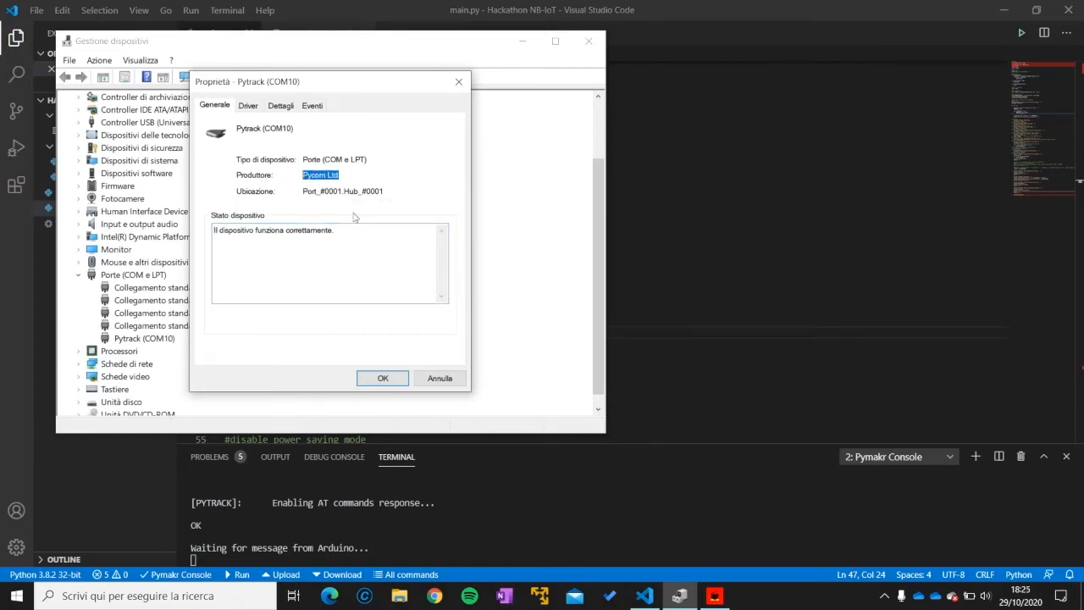
left_click(382, 378)
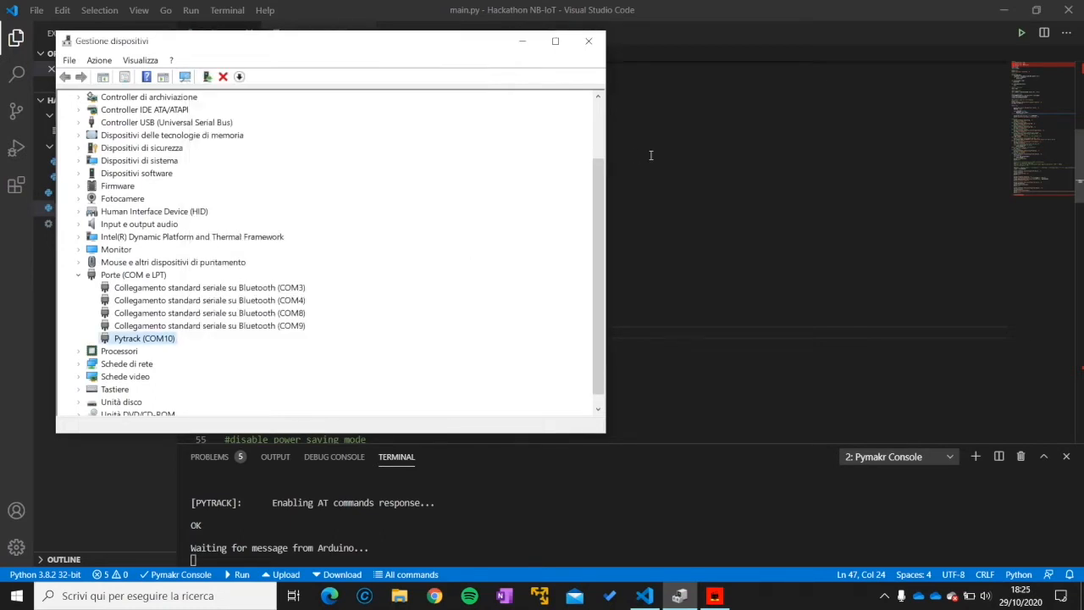
left_click(587, 41)
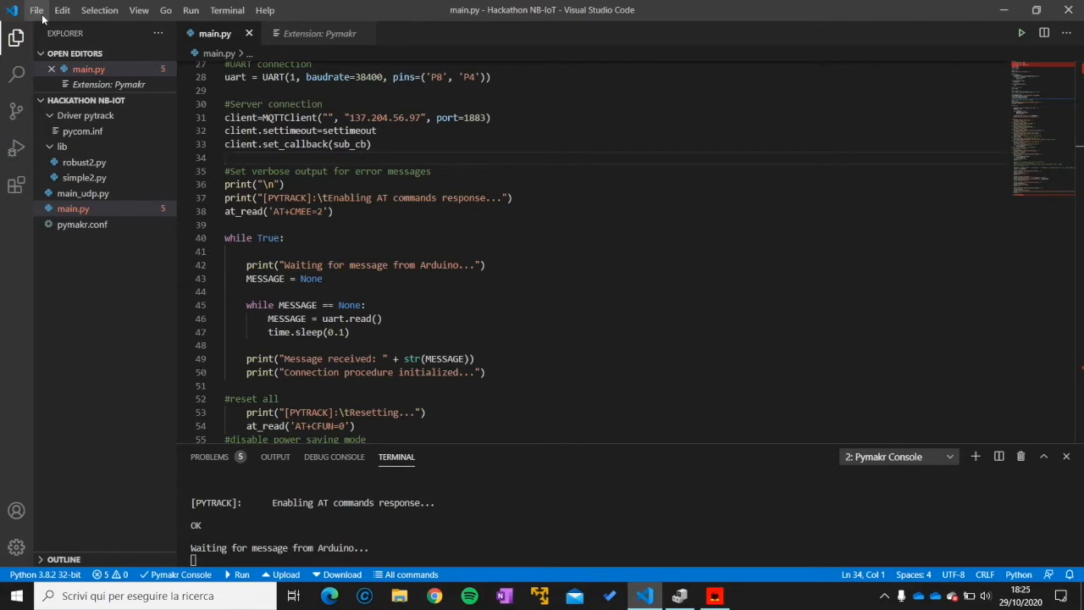
mouse_move(84, 162)
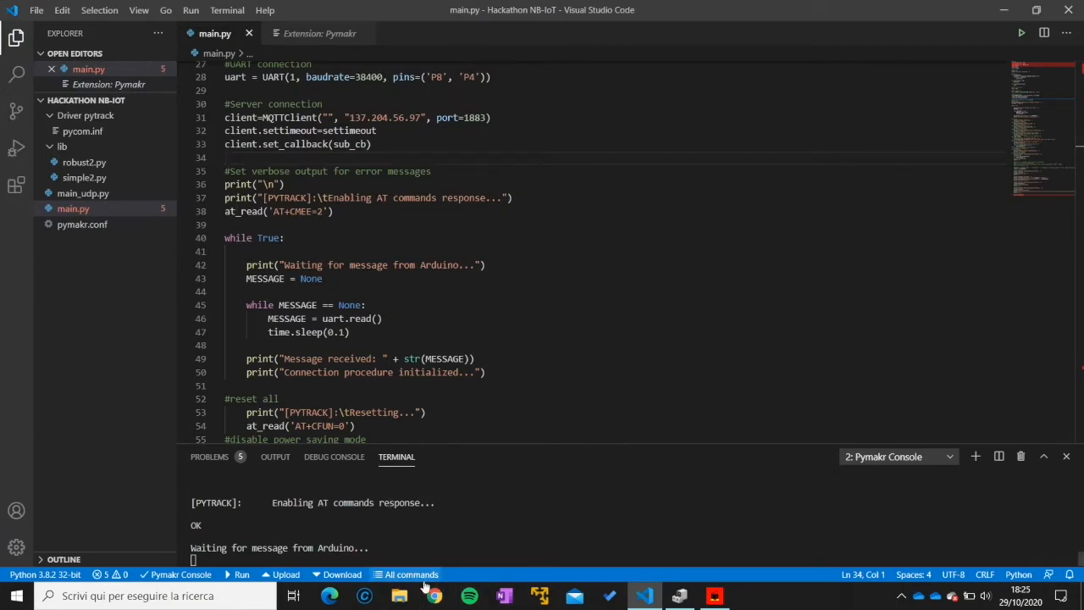
mouse_move(411, 574)
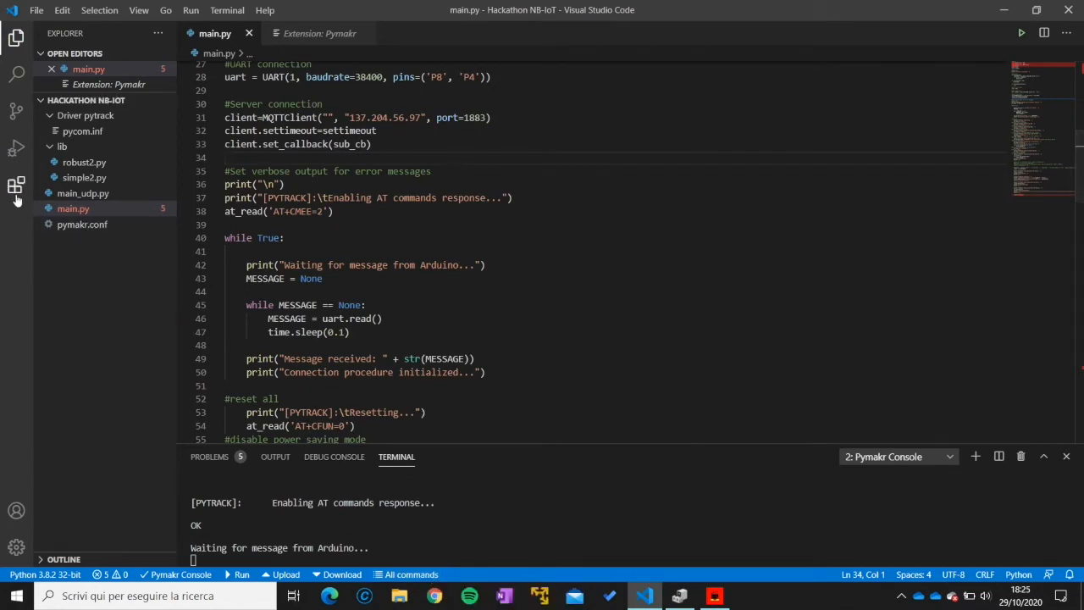
left_click(17, 185)
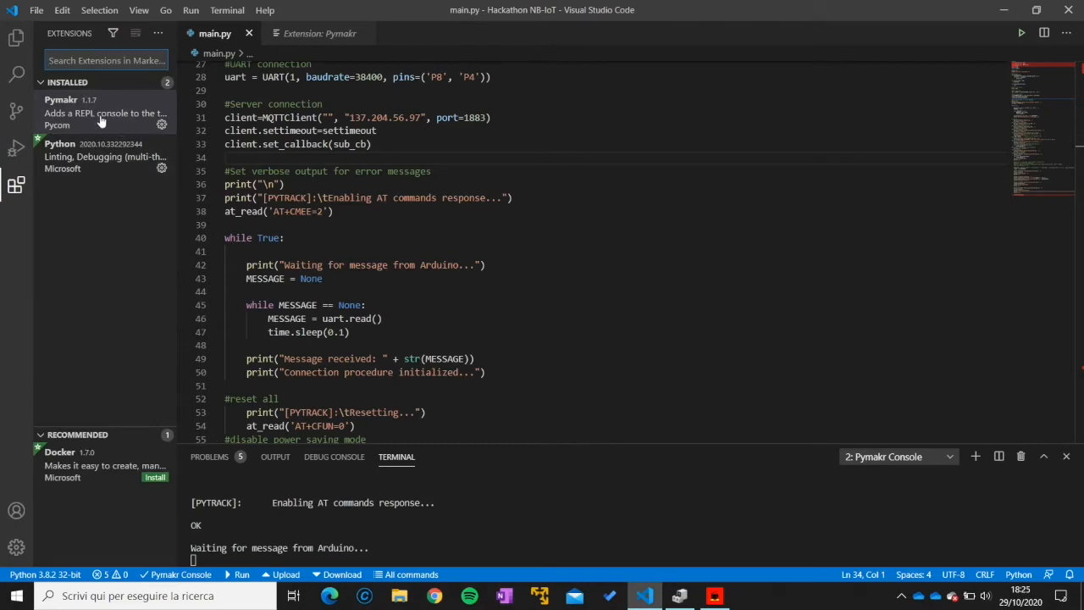
mouse_move(80, 125)
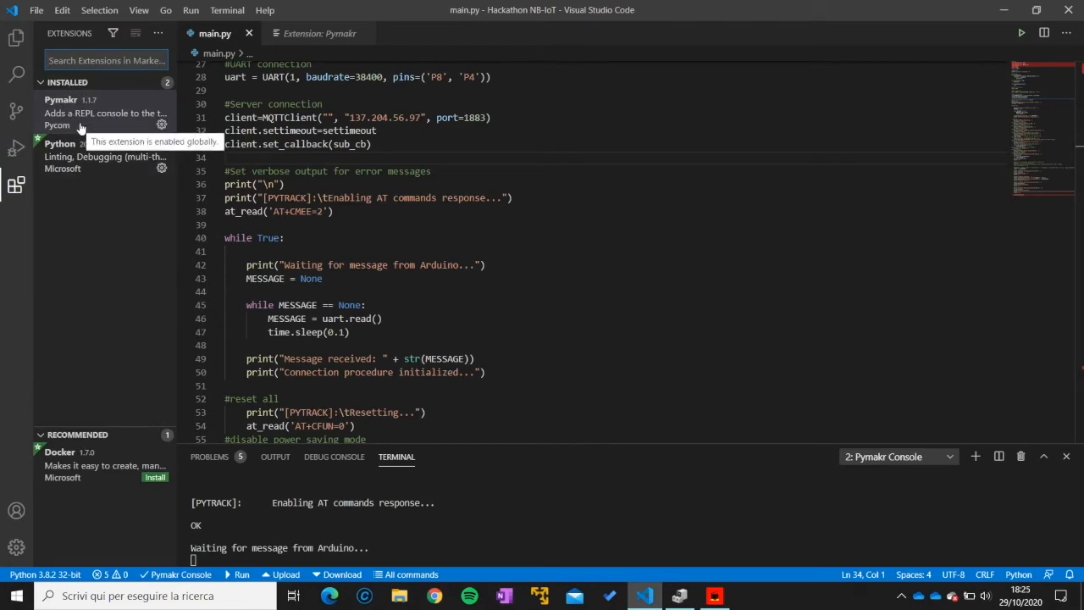
mouse_move(161, 282)
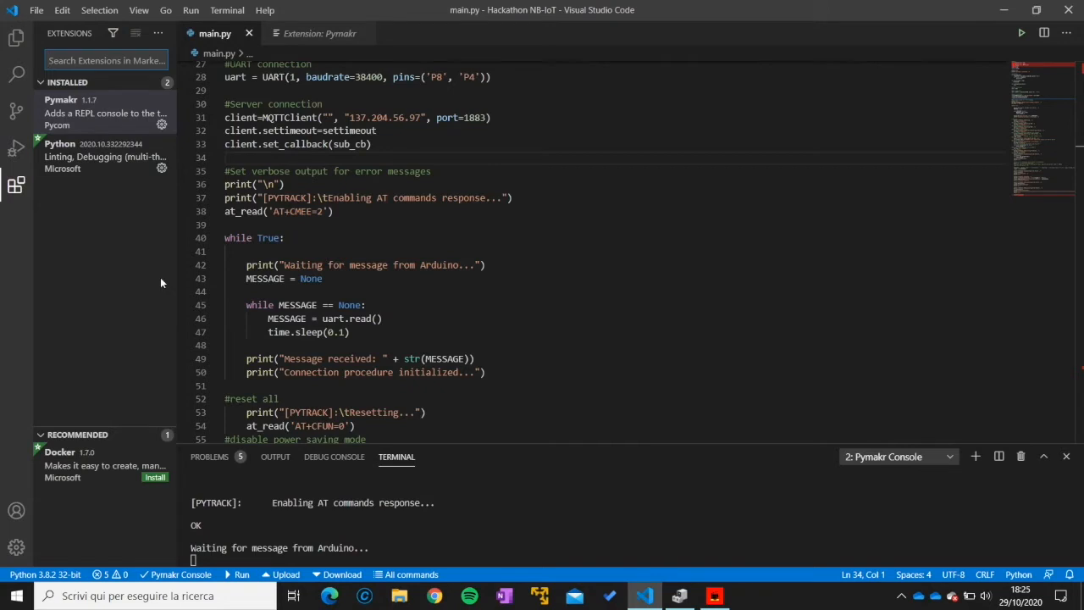
left_click(16, 38)
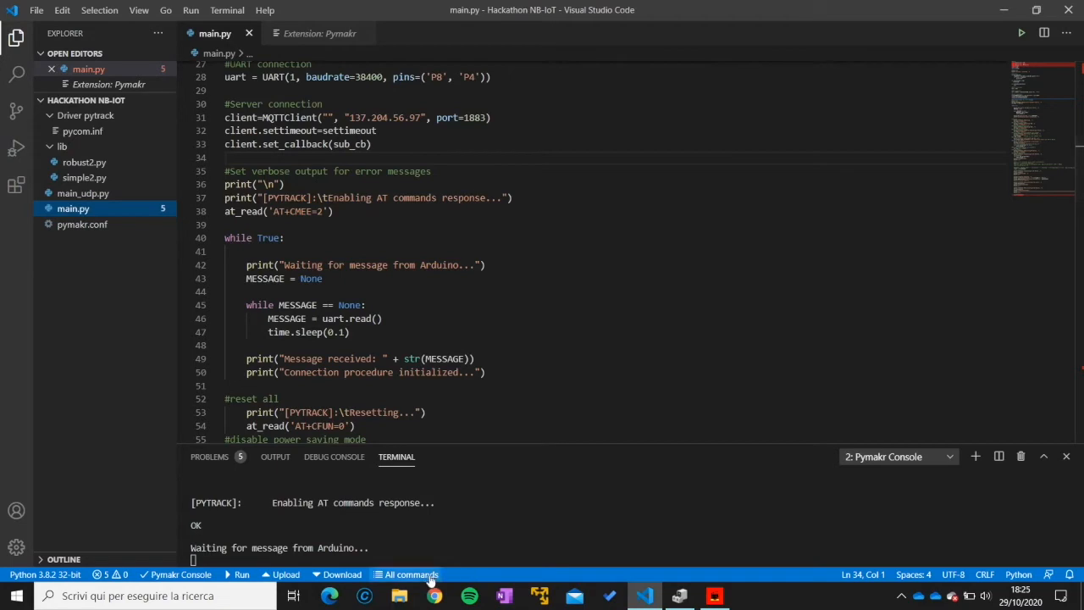
Step: Add 'Pycom Ltd' to autoconnect_comport_manufacturers in Pymakr's global settings, then return to main.py
left_click(412, 574)
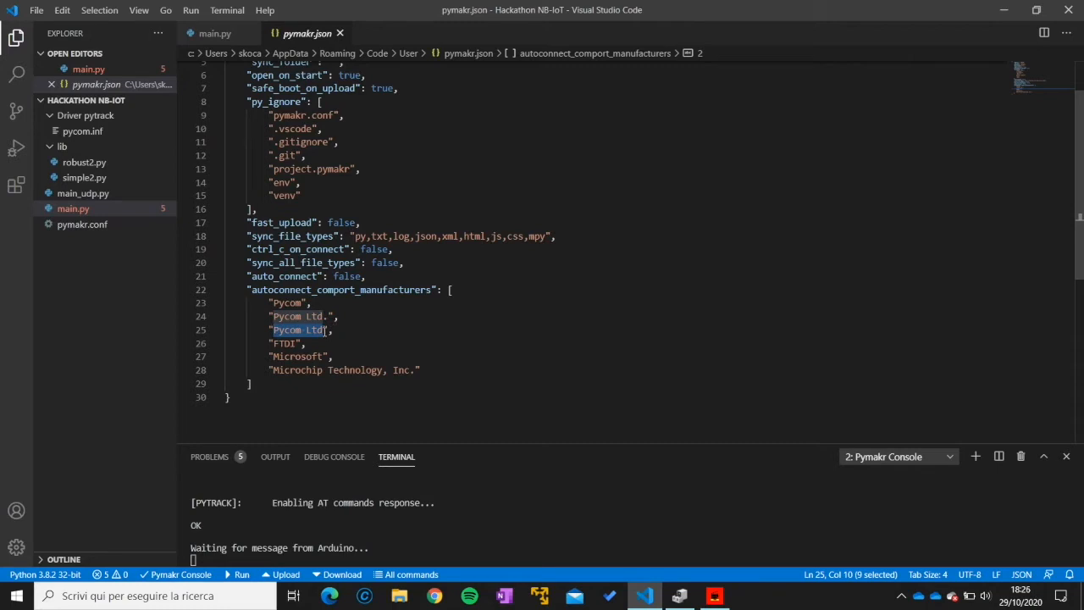
left_click(680, 596)
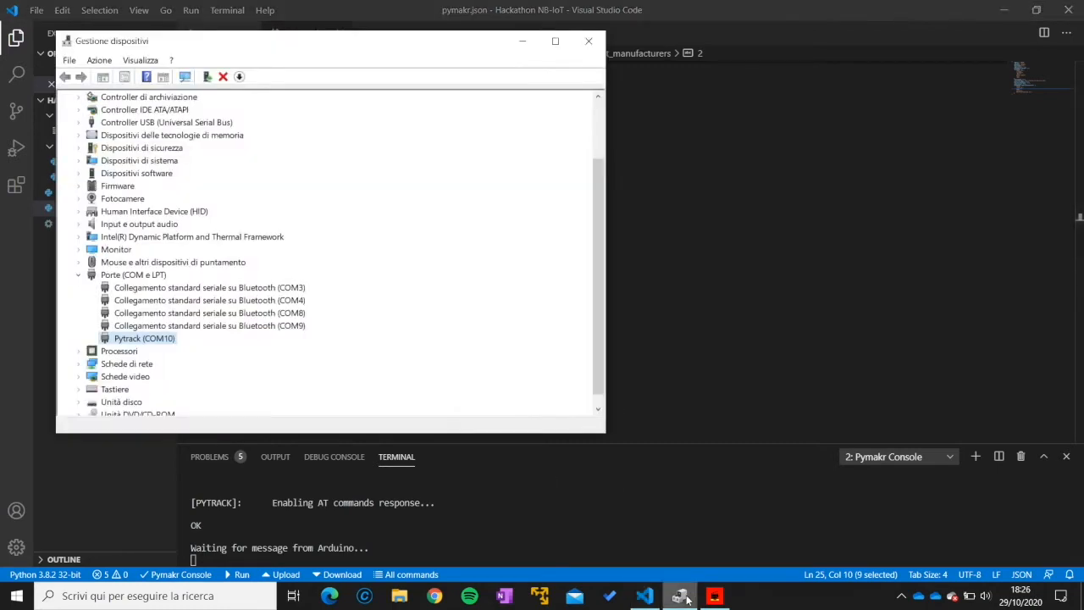
left_click(588, 41)
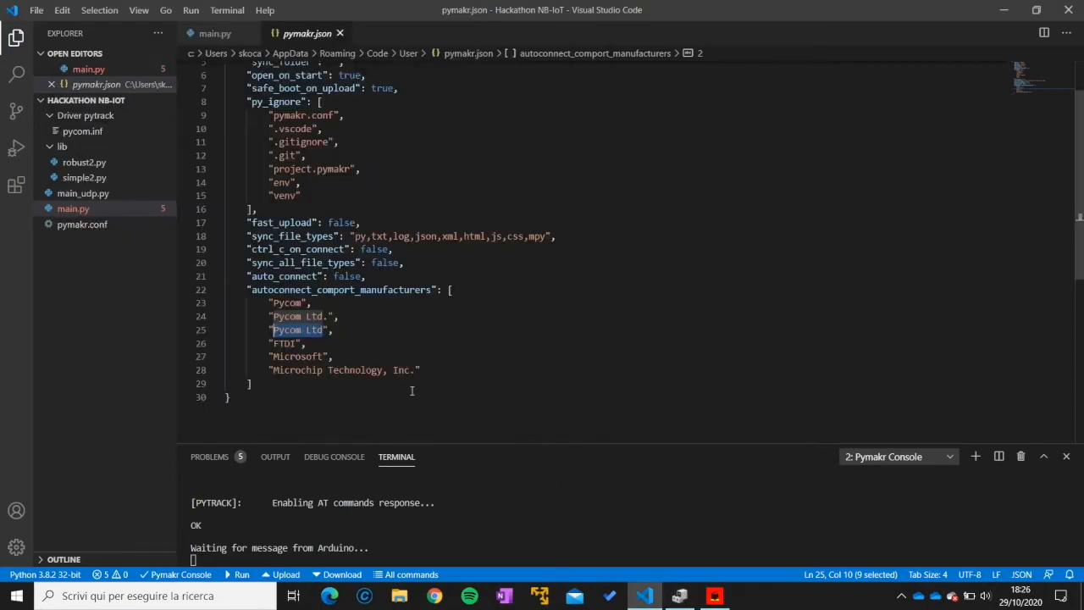
mouse_move(414, 343)
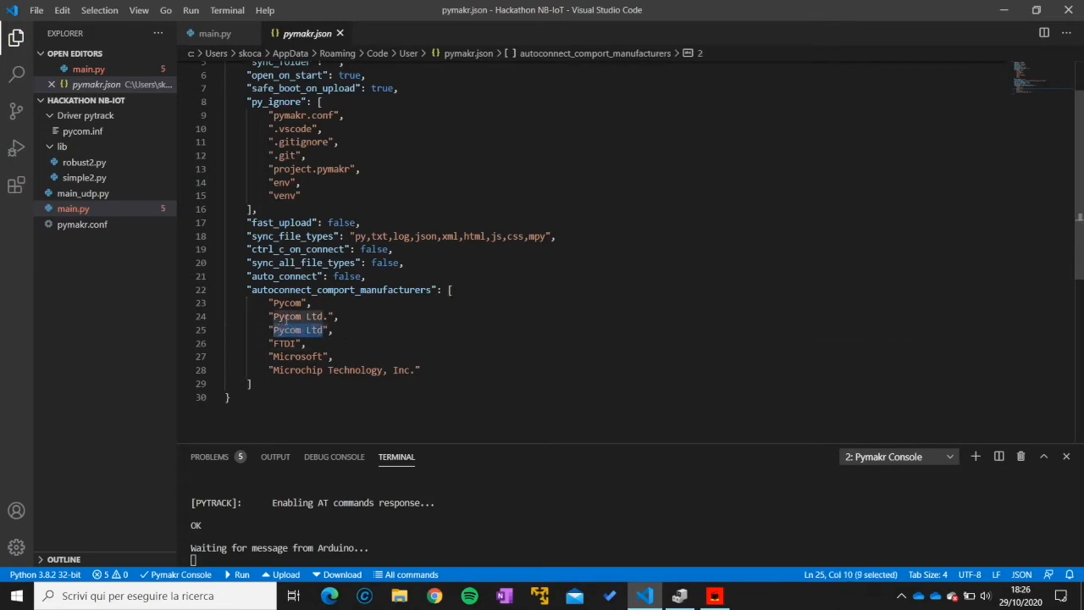
left_click(215, 33)
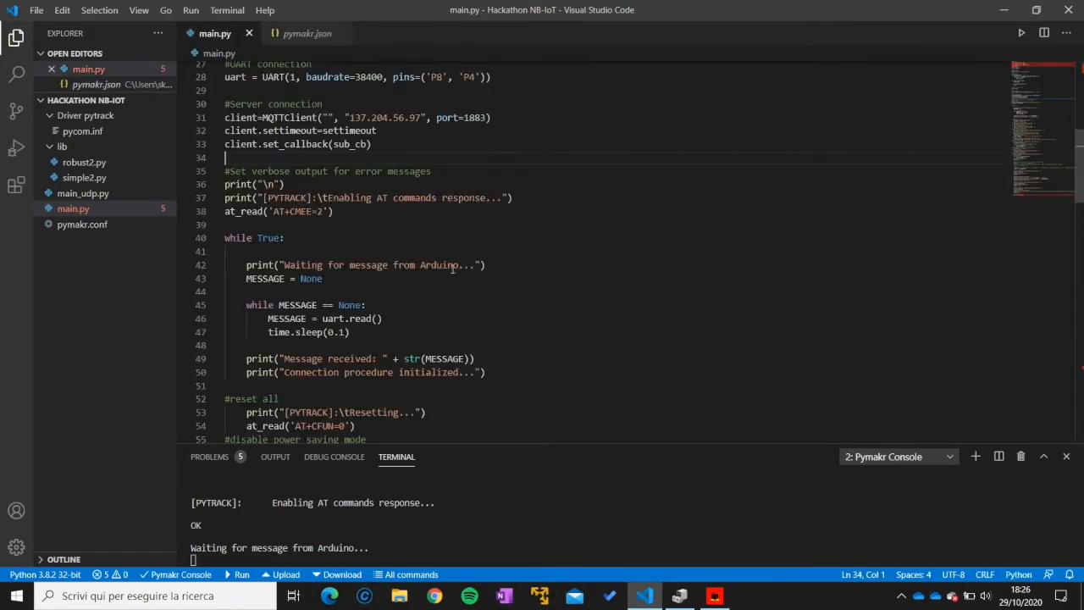
Step: Run Pymakr > Connect from All commands to reach the Pytrack on COM10
scroll("down", 3)
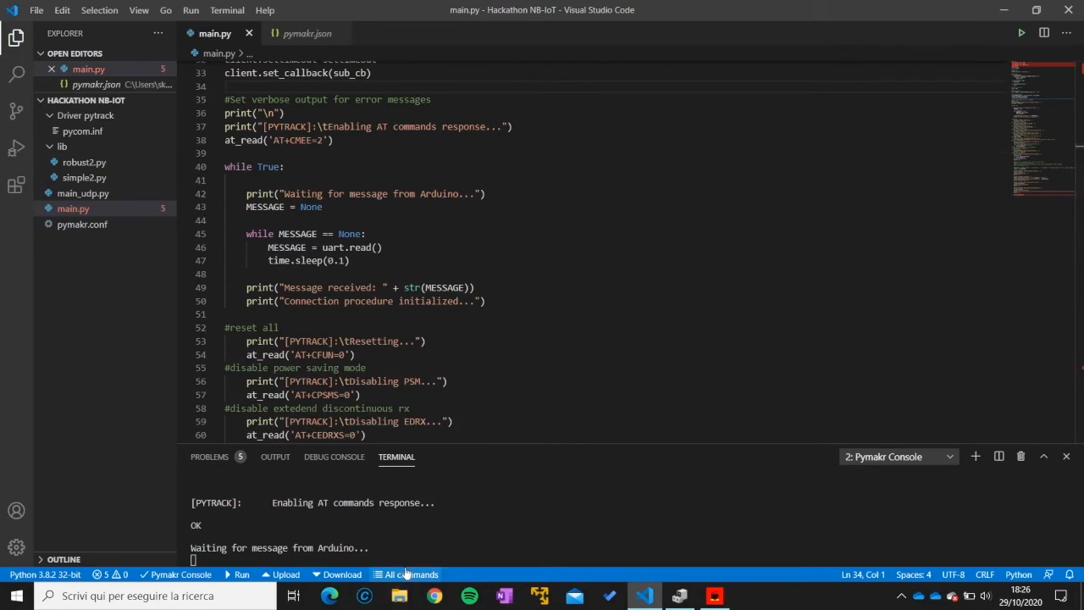
left_click(410, 574)
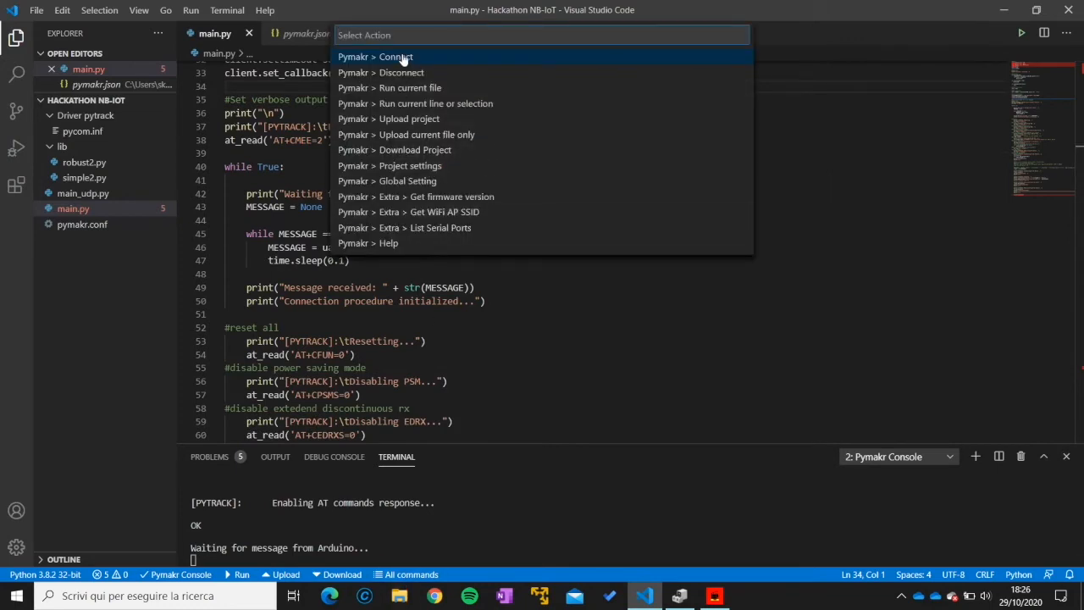
left_click(373, 57)
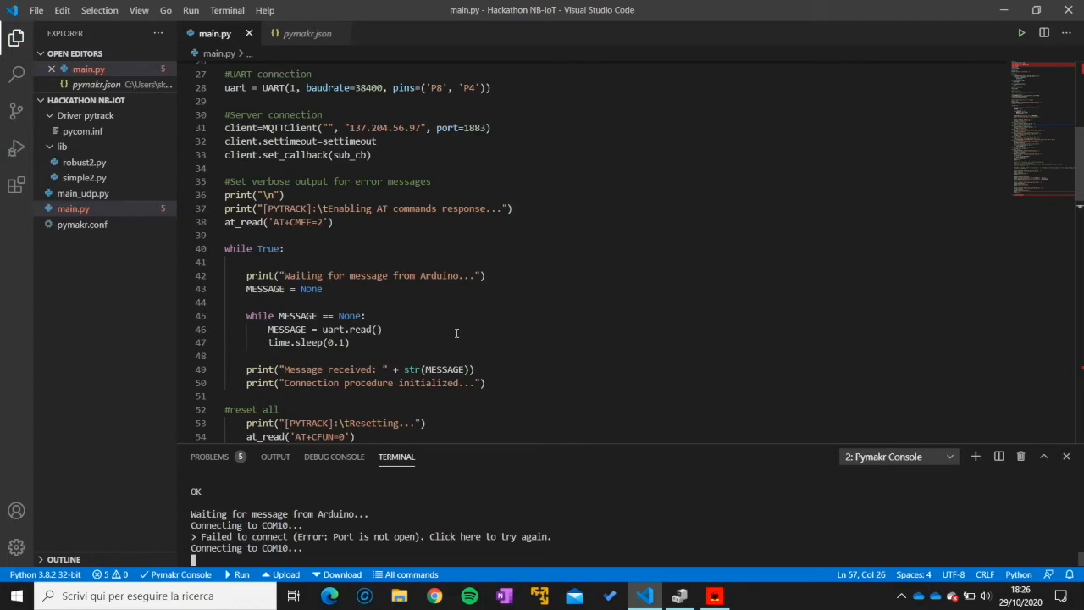
mouse_move(525, 358)
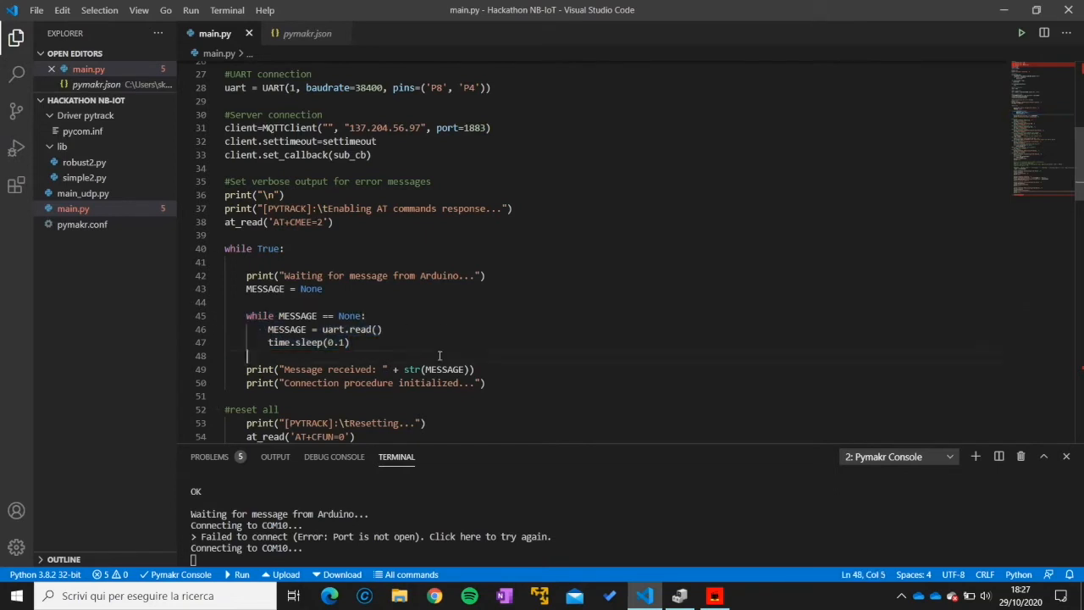
Step: Highlight the MESSAGE variable, then upload the project until 'Waiting for message from Arduino...' appears
double_click(287, 330)
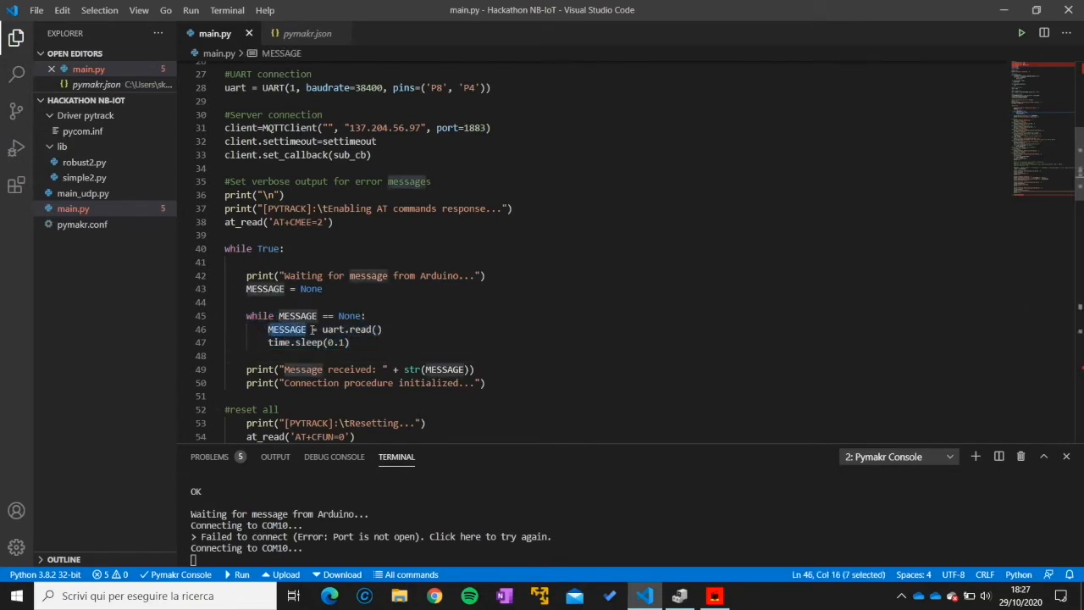
double_click(359, 330)
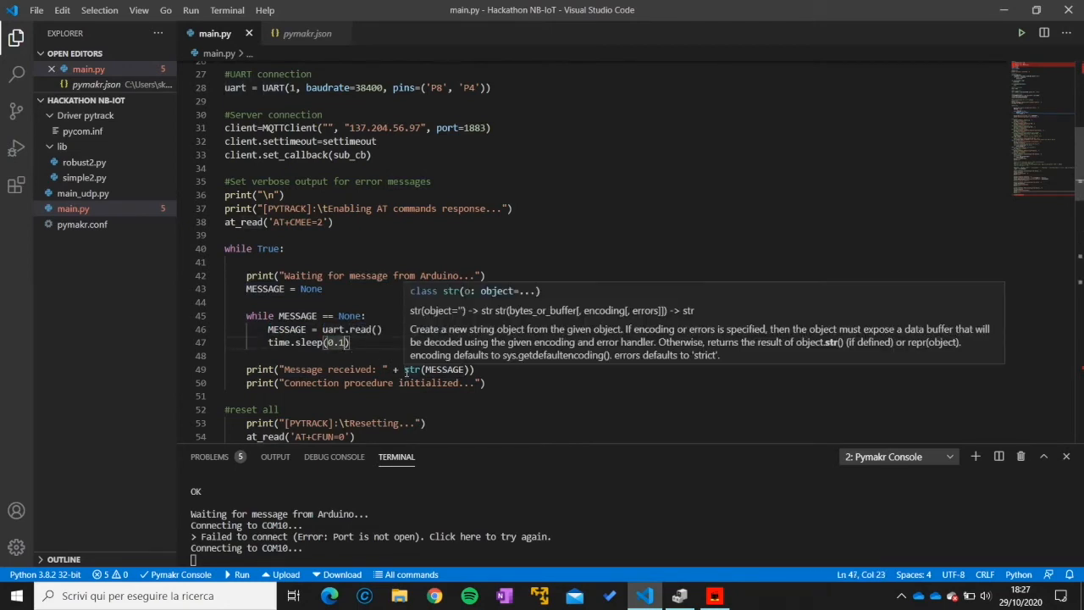
mouse_move(337, 342)
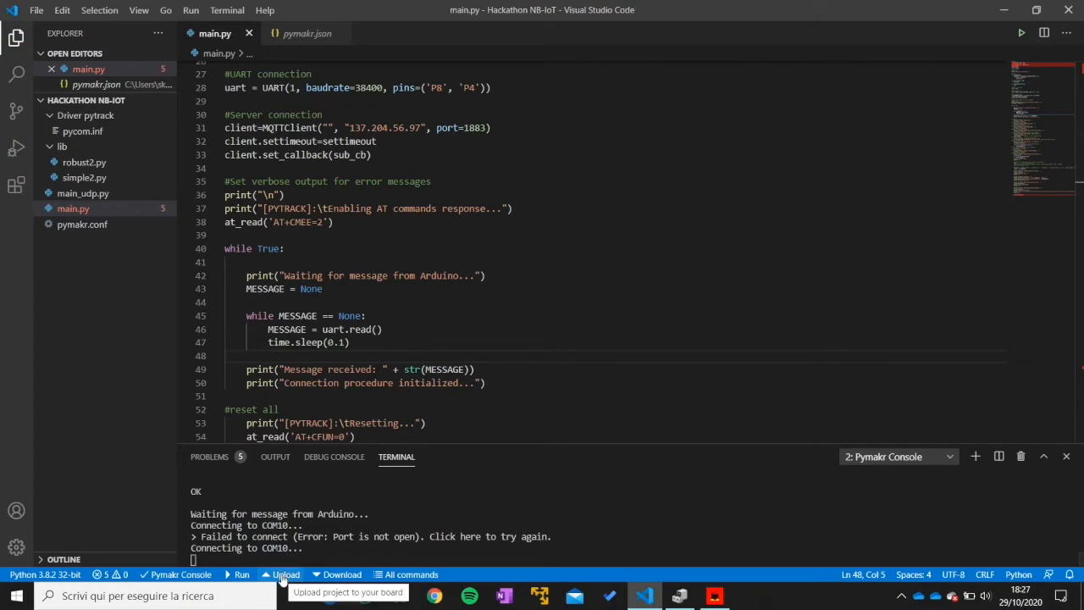
left_click(248, 354)
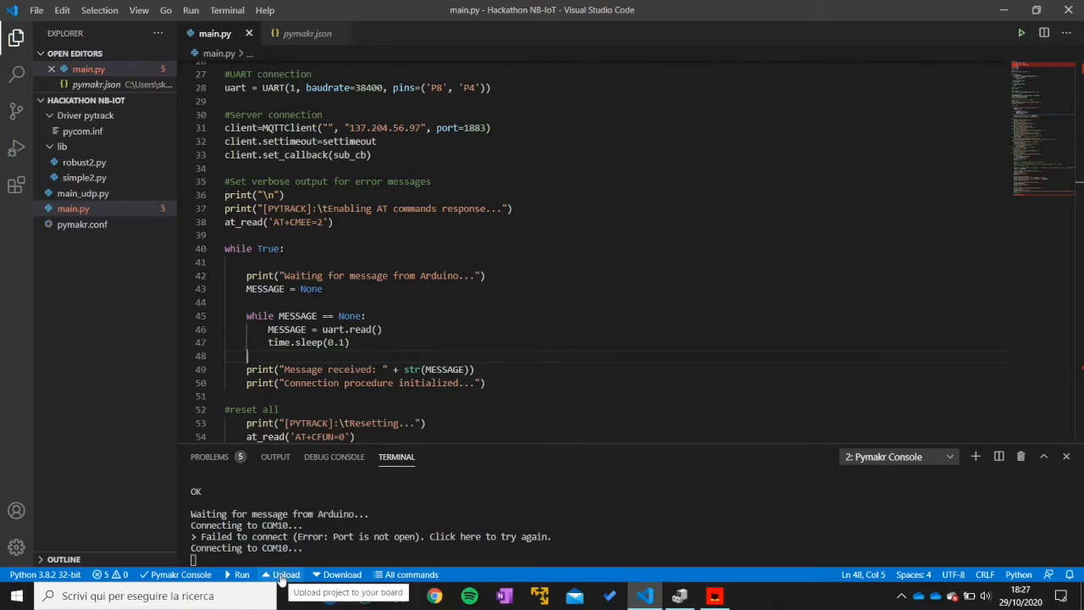
left_click(284, 574)
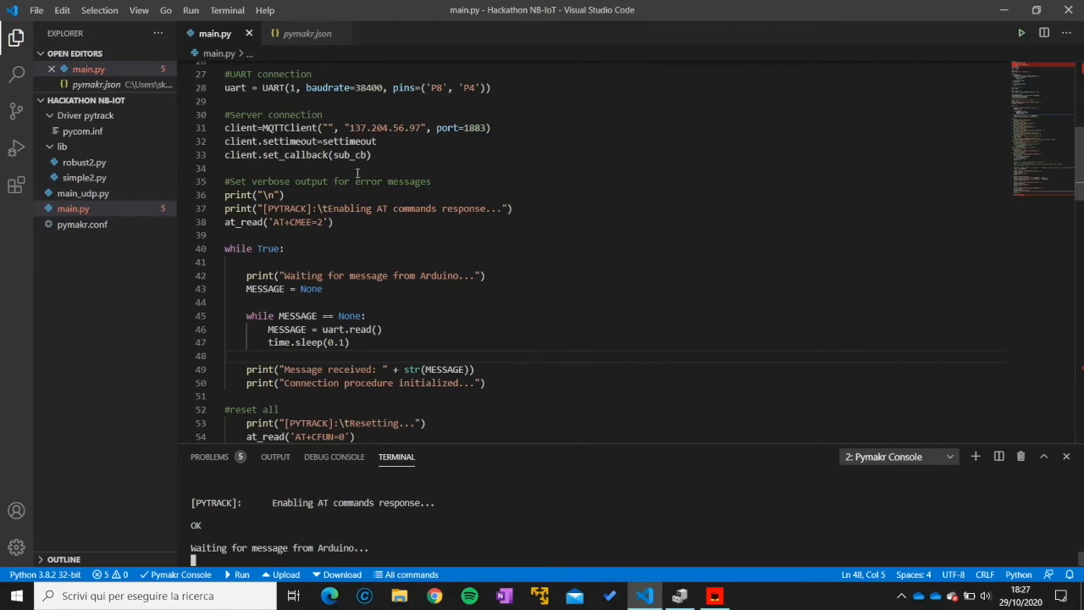
mouse_move(389, 253)
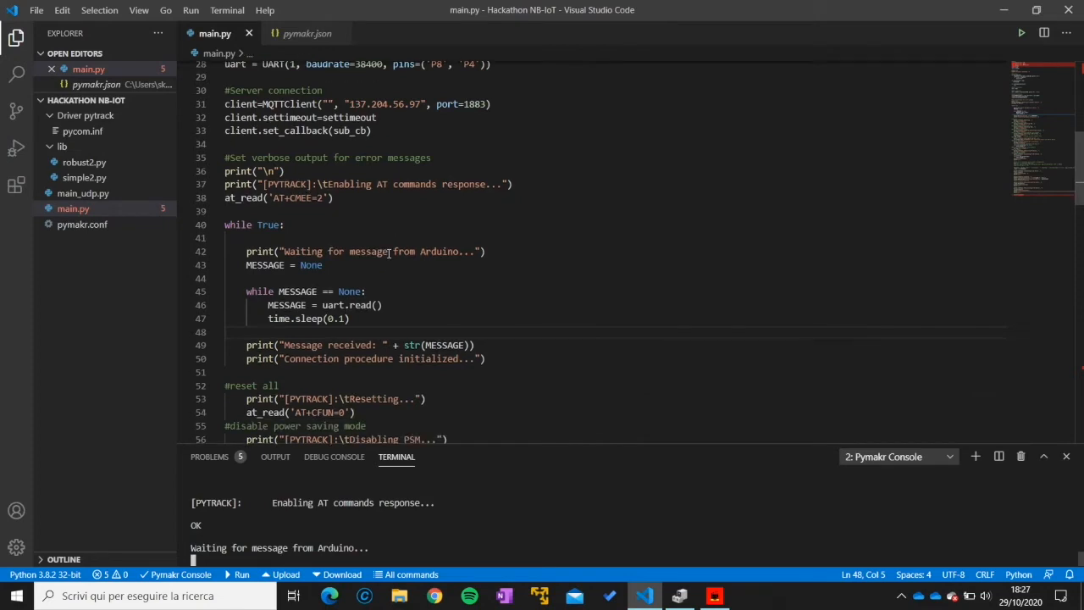
mouse_move(441, 165)
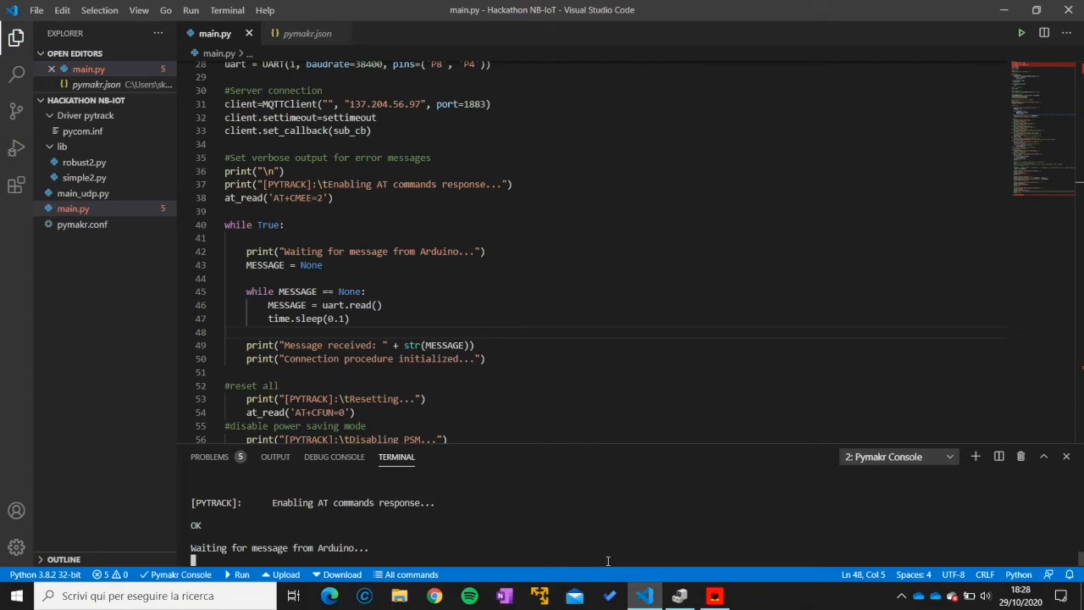
mouse_move(592, 542)
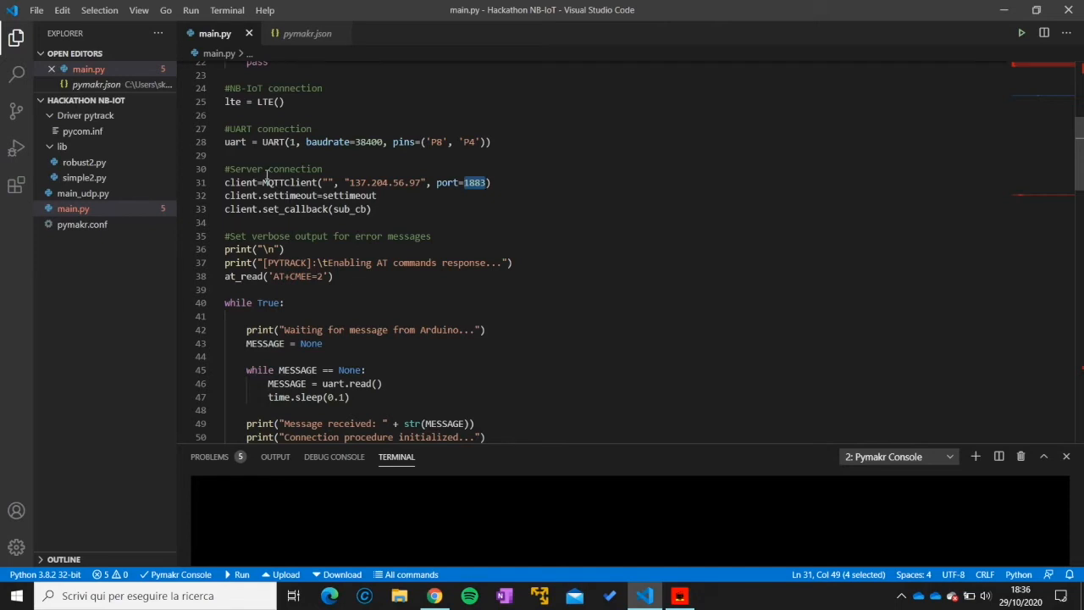
mouse_move(558, 274)
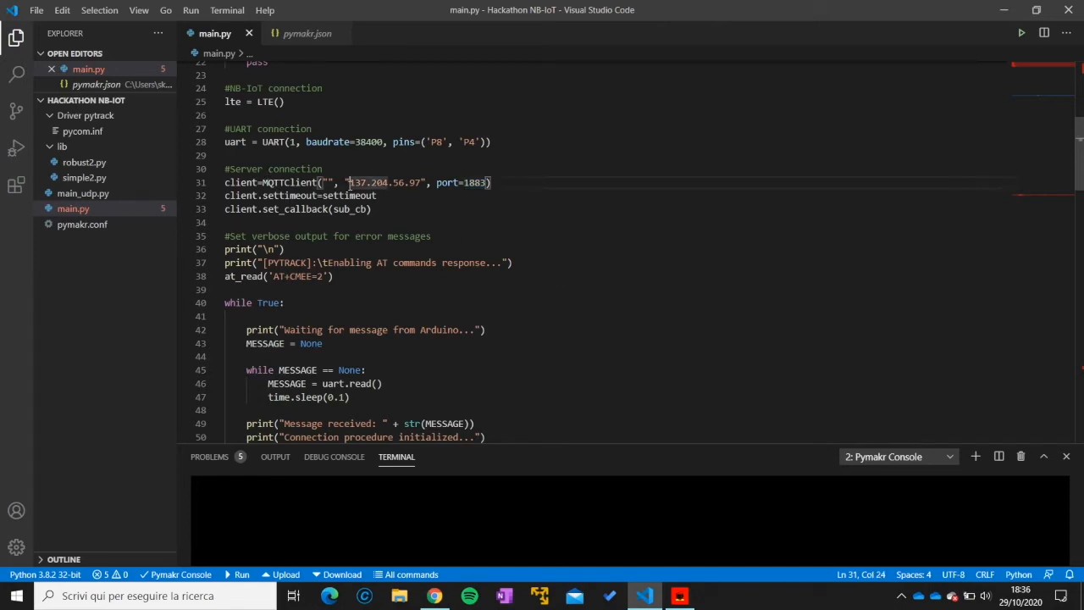
Step: Check server 137.204.56.97 in main.py, then switch to the Node-RED page in Chrome
left_click_drag(348, 182, 421, 183)
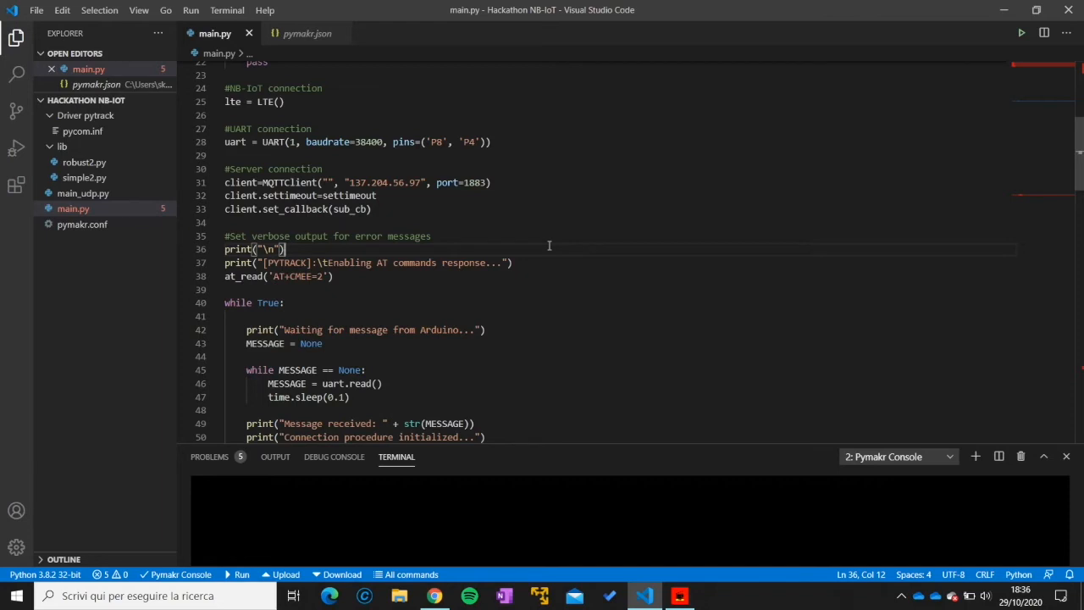
left_click(433, 595)
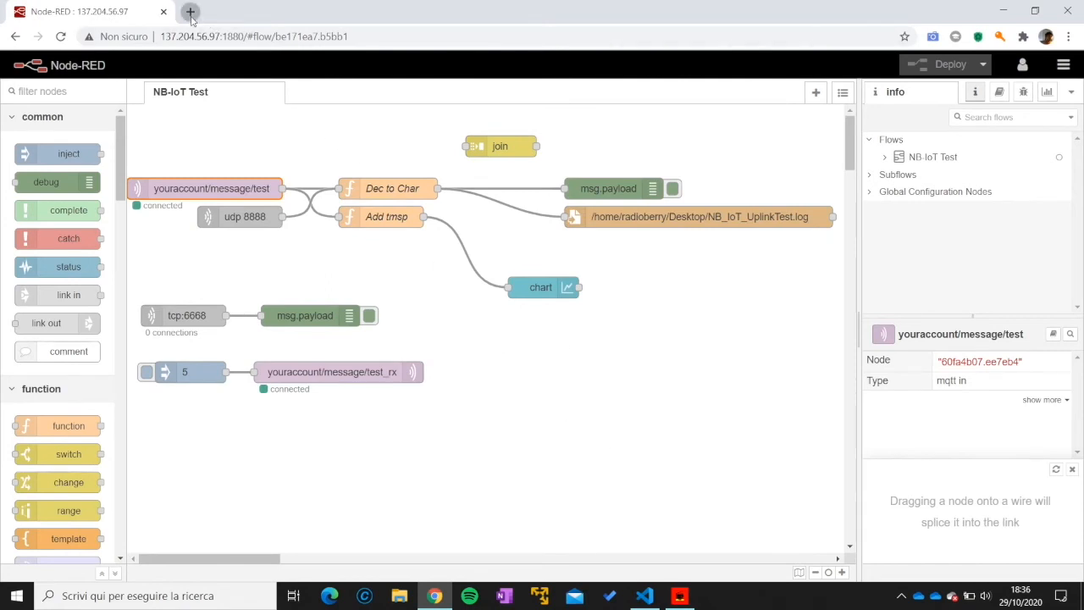
left_click(190, 12)
type("137.204.56.97")
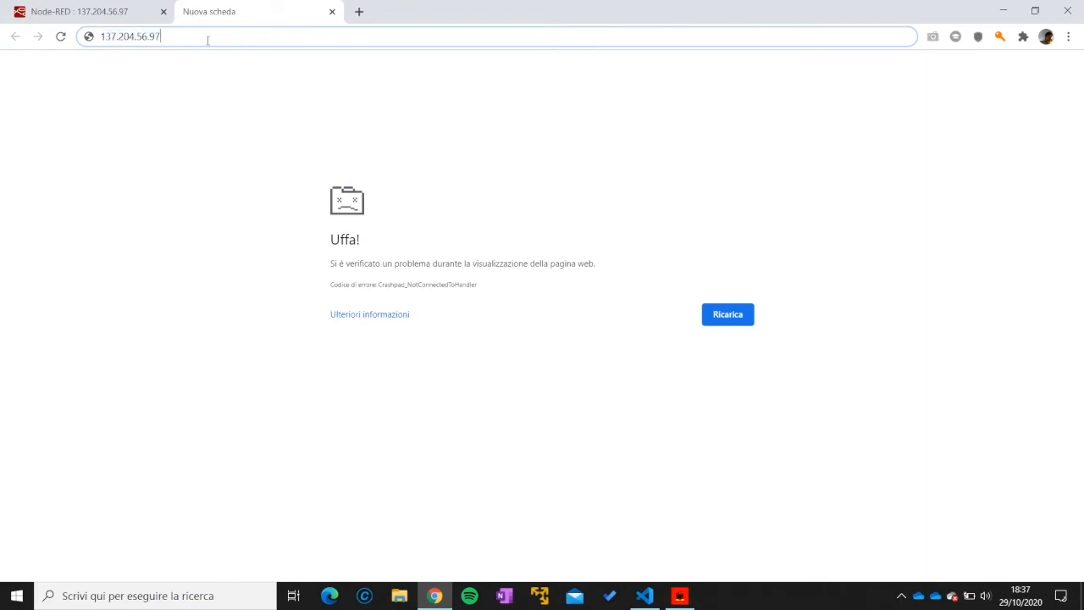
type(":1880/#flow/be171ea7.b5bb1")
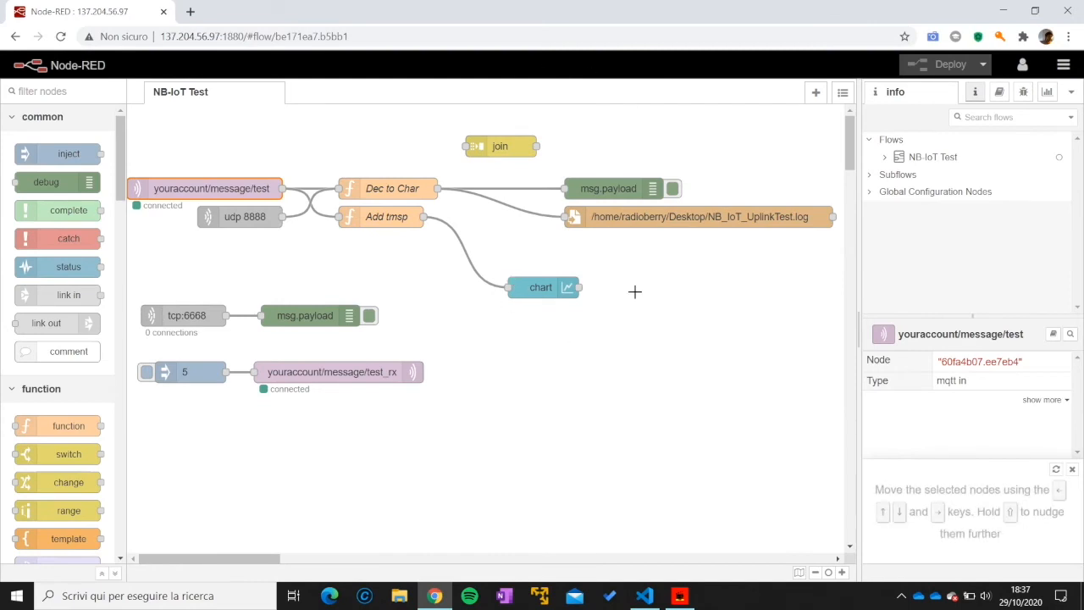
mouse_move(260, 130)
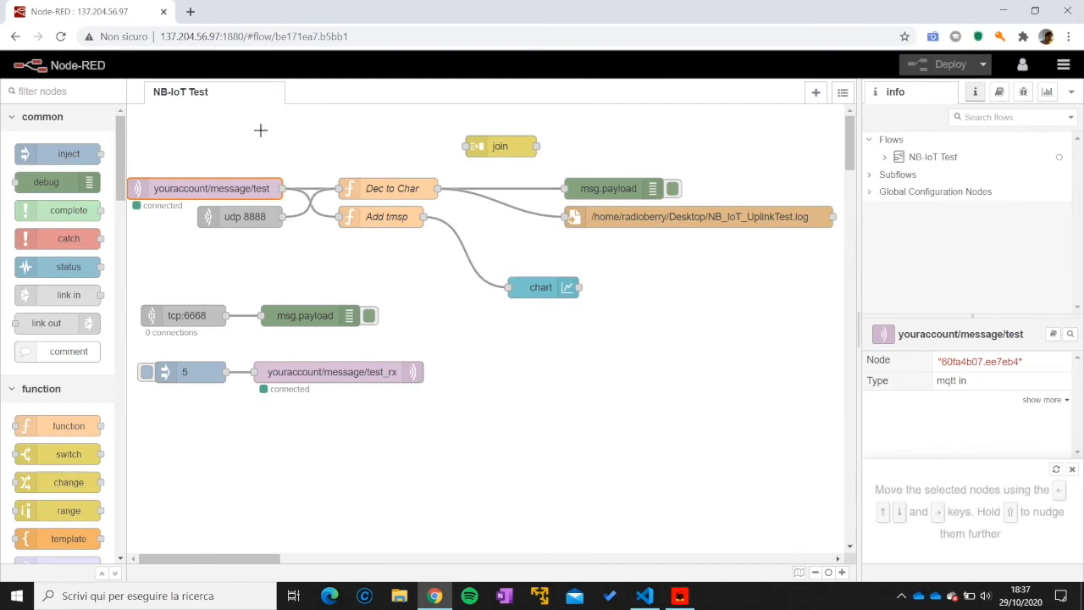
mouse_move(495, 309)
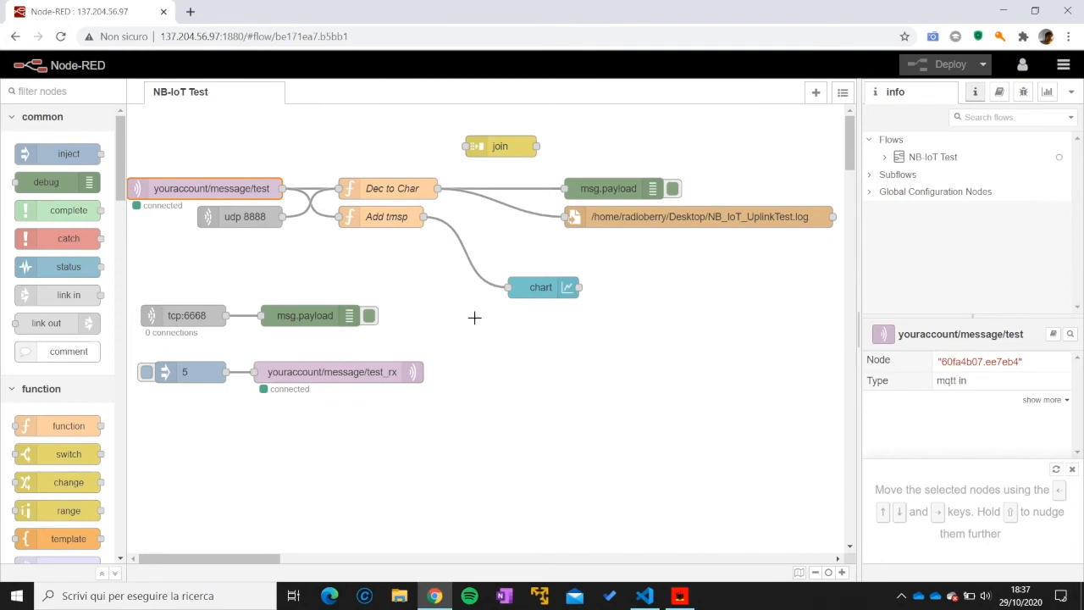
mouse_move(250, 226)
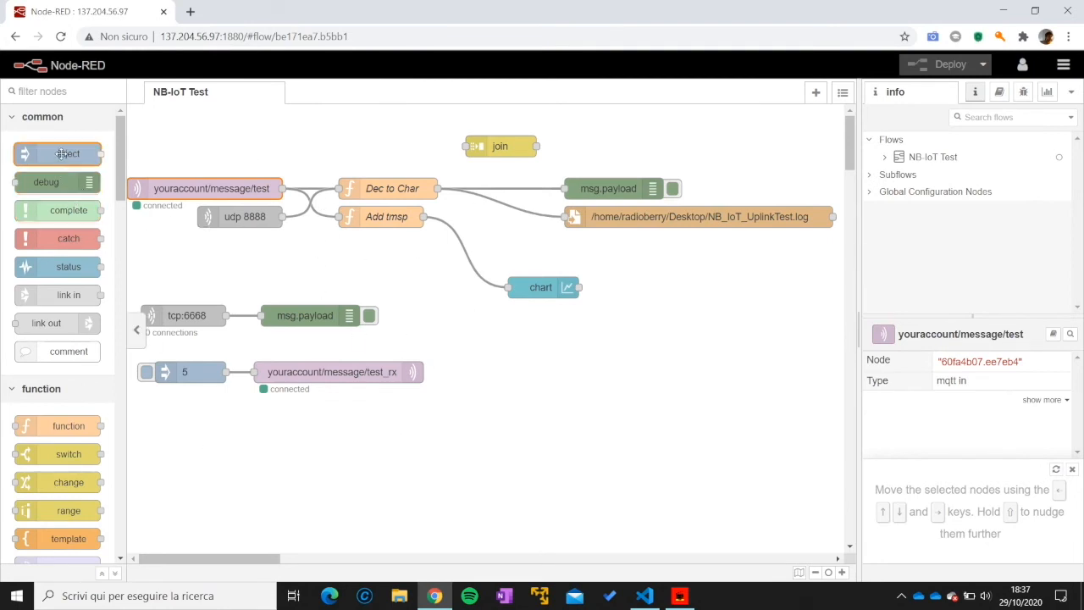
Step: Select the msg.payload debug node fed by Dec to Char and show its details in the sidebar
scroll("down", 3)
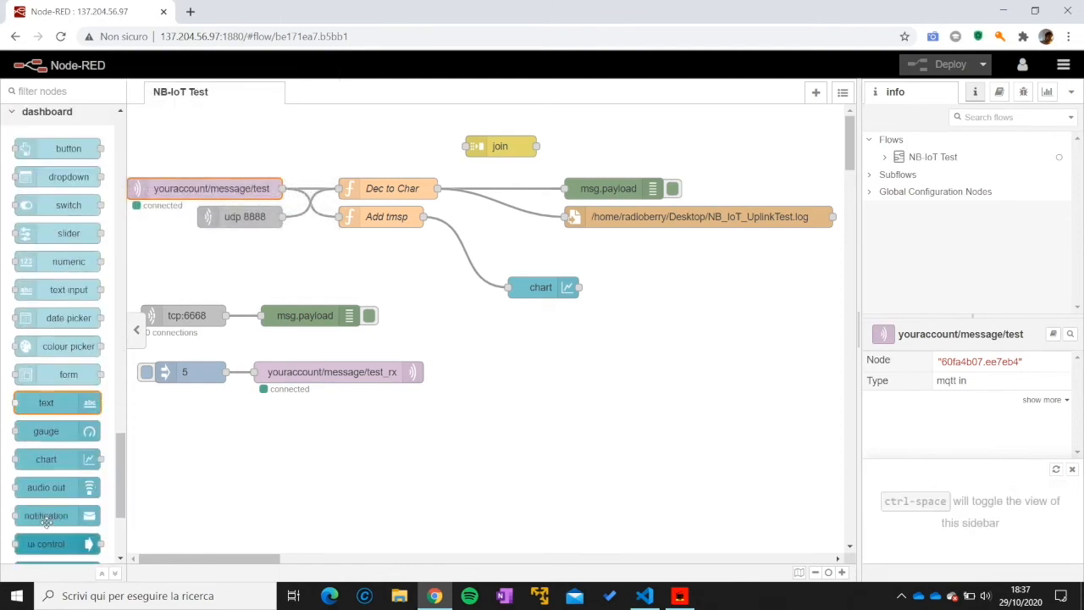
scroll("down", 3)
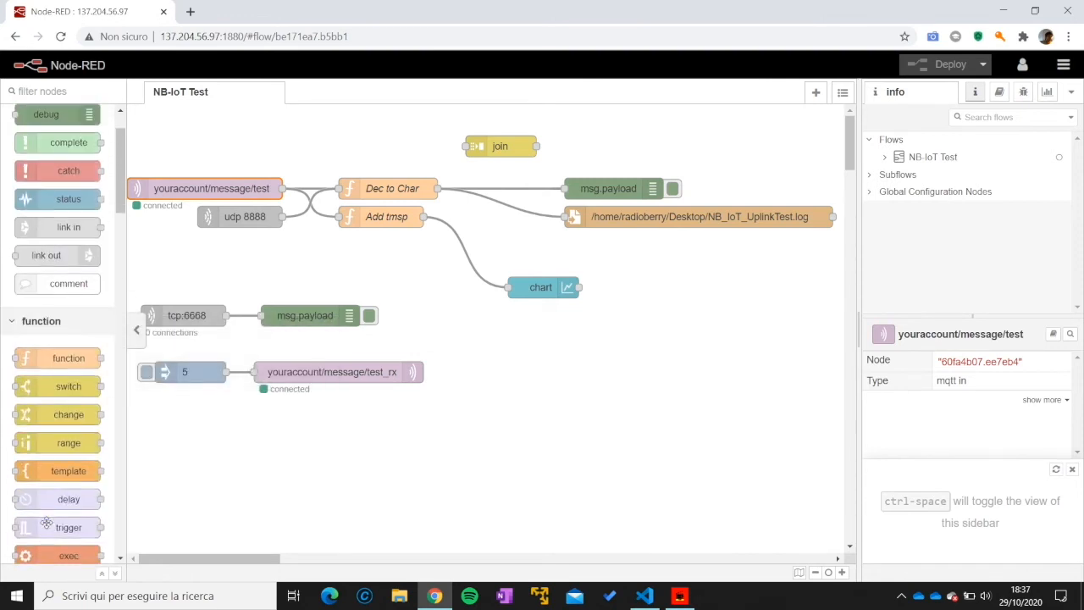
scroll("down", 3)
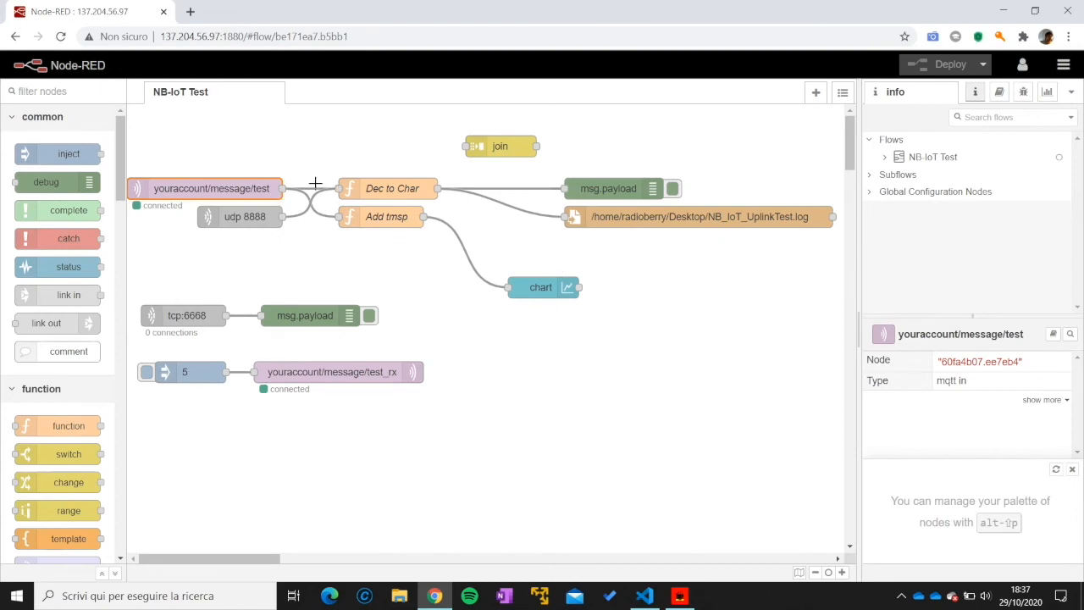
mouse_move(594, 189)
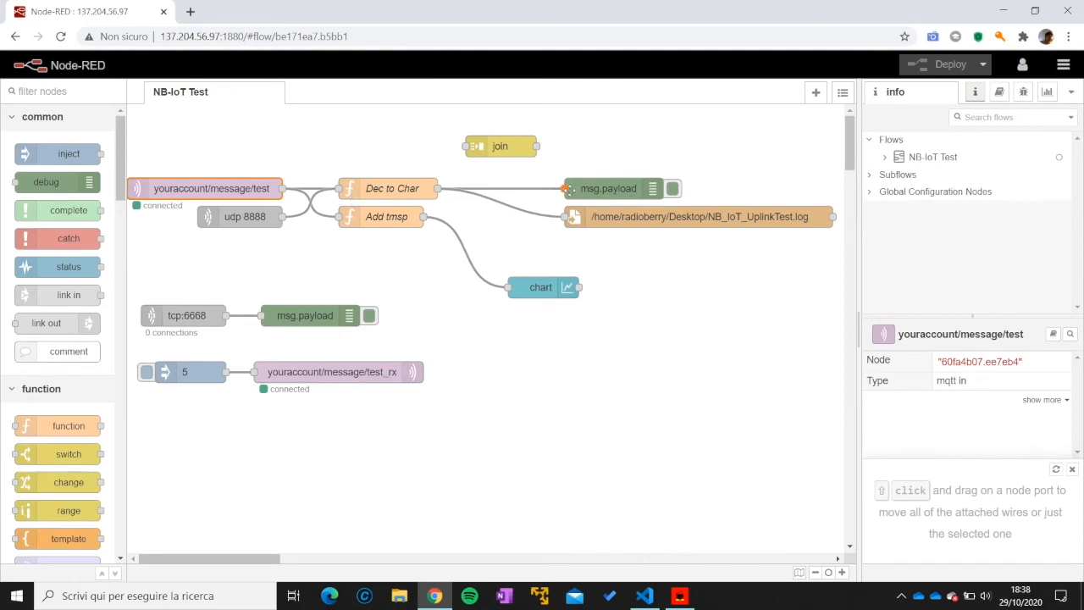
left_click(608, 188)
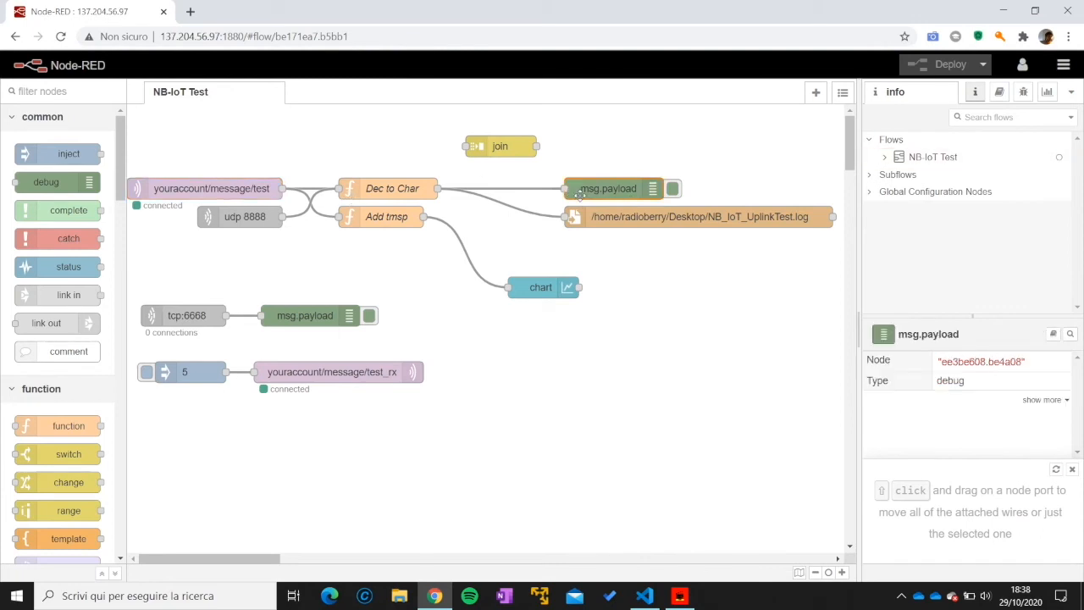
left_click(1023, 91)
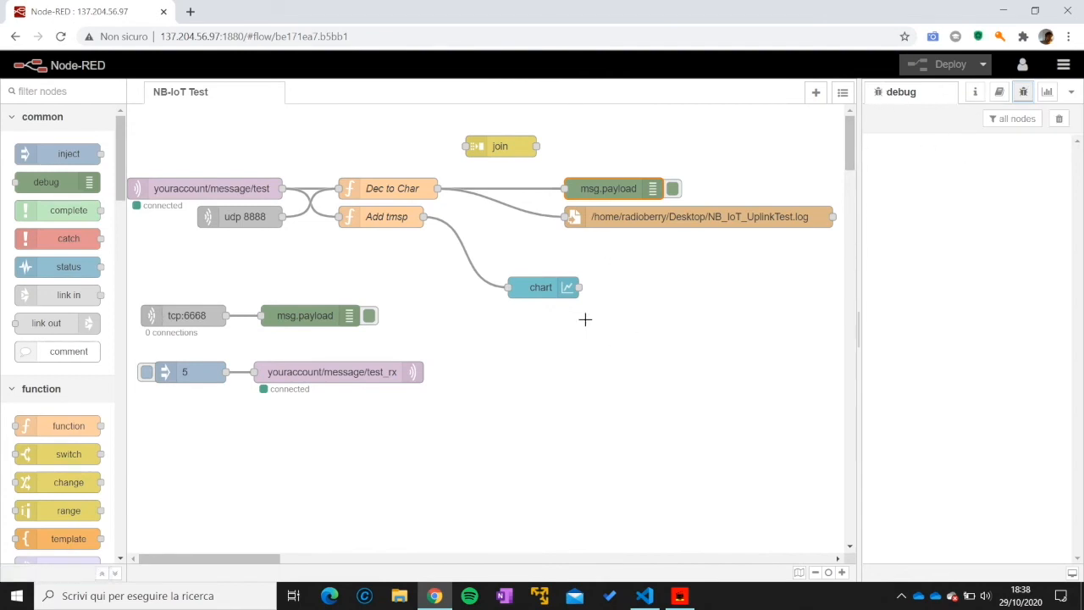
mouse_move(413, 249)
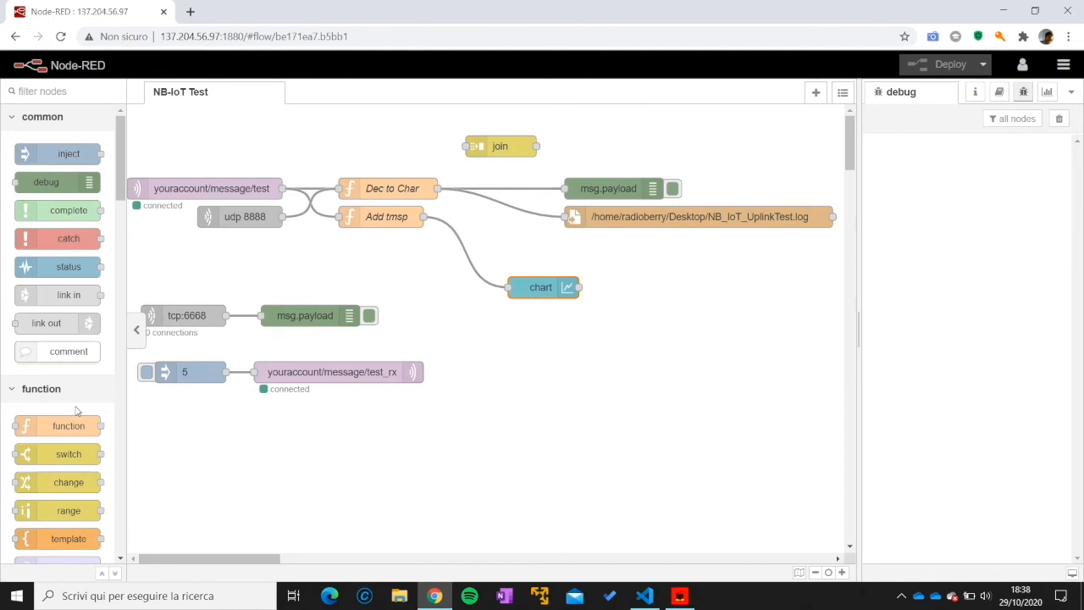
Step: Scroll the Node-RED palette while the empty Debug messages tab stays open
scroll("down", 3)
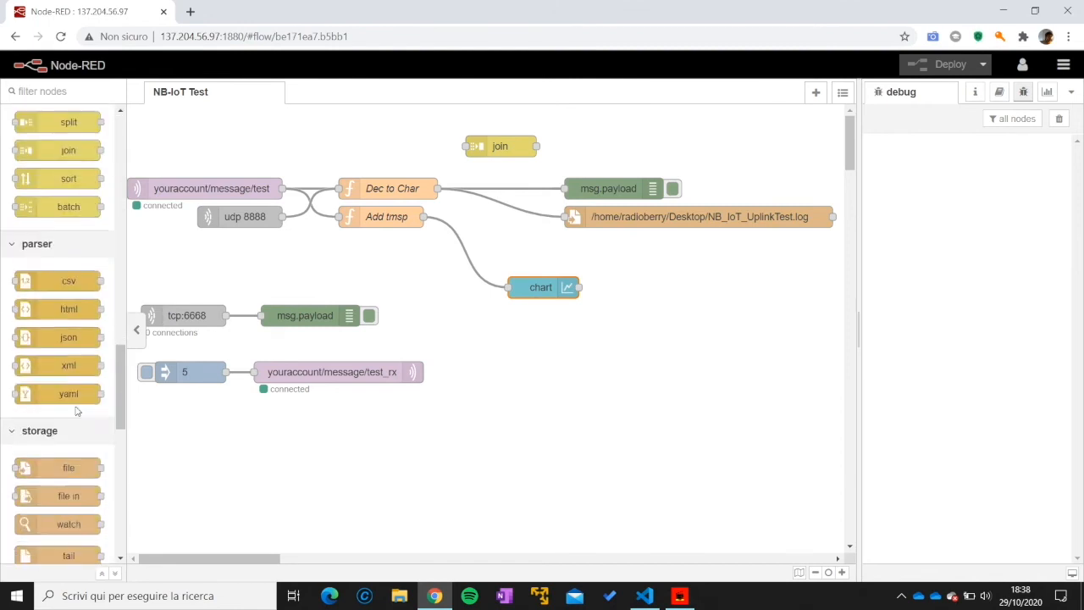
scroll("down", 3)
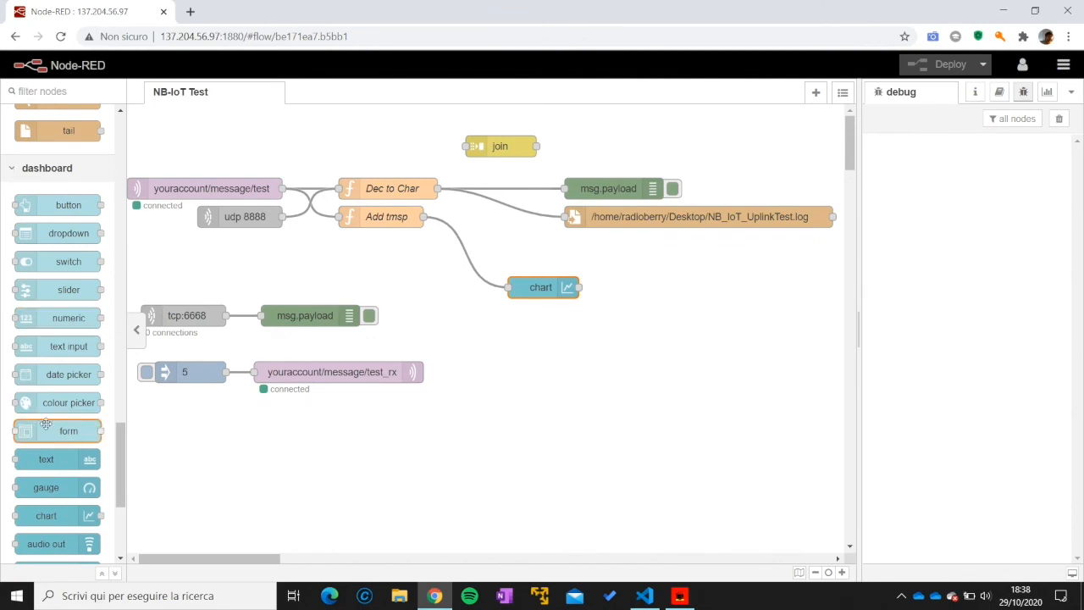
scroll("down", 3)
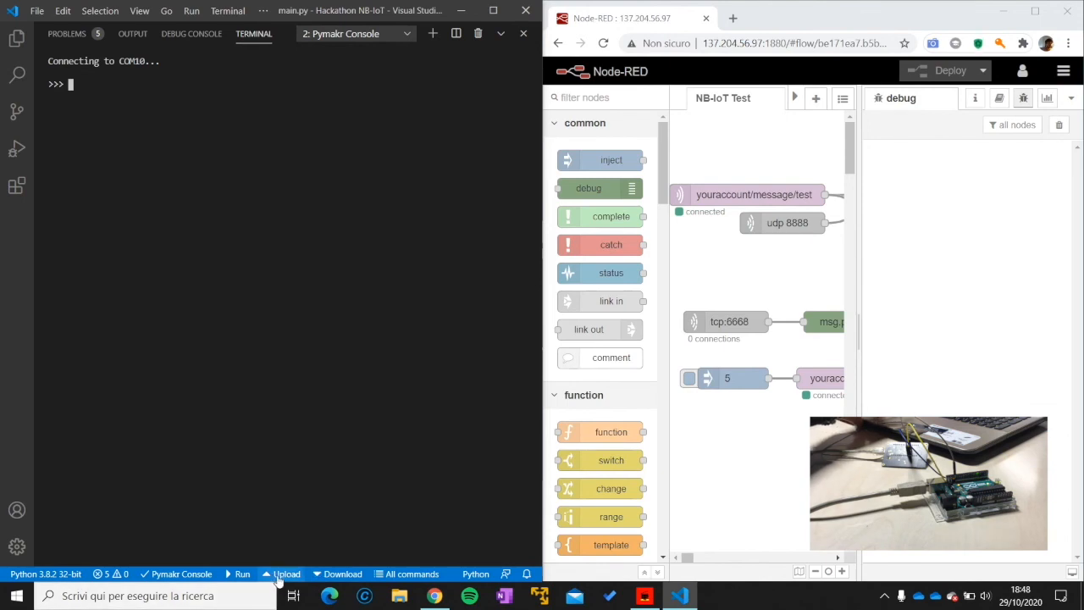
Step: Upload the Pymakr project to the Pytrack from the status bar
left_click(287, 573)
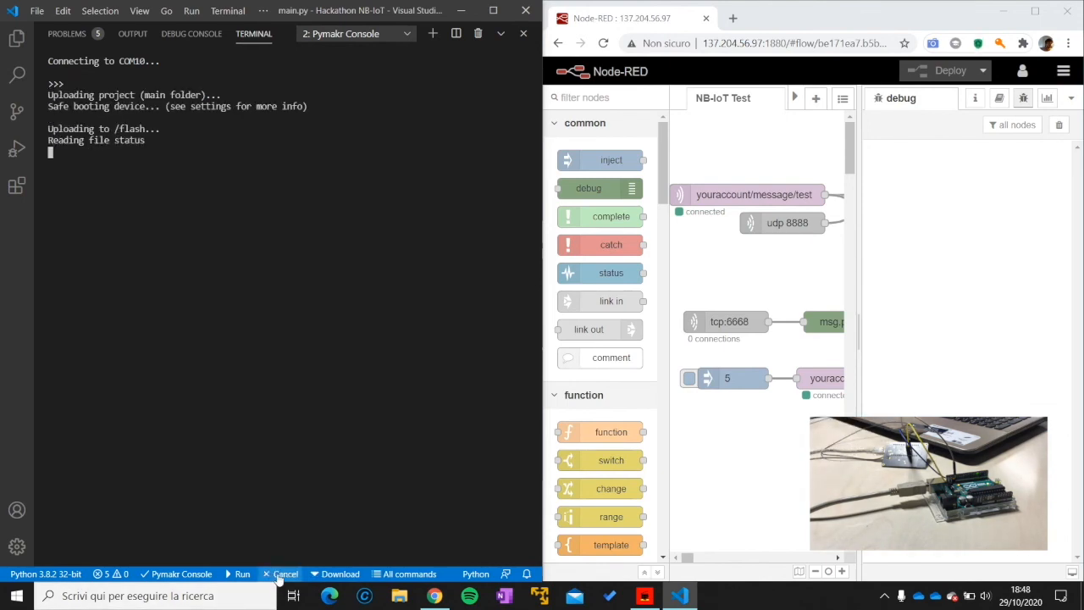